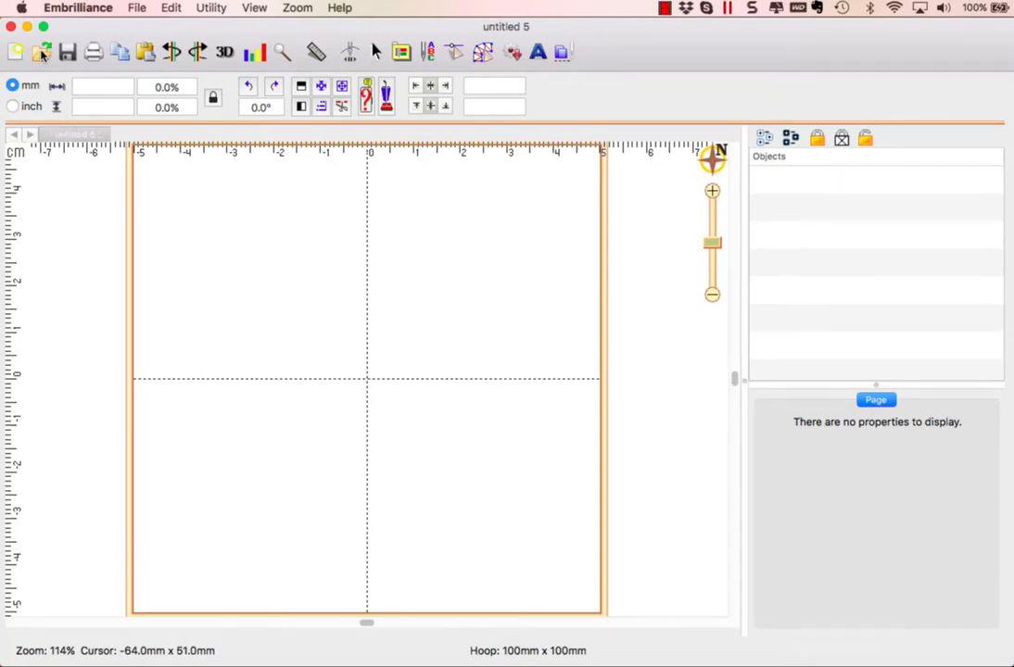
- Open machine2.pes from the Sewcial Escape folder onto the hoop
{"action": "left_click", "coordinate": [41, 52]}
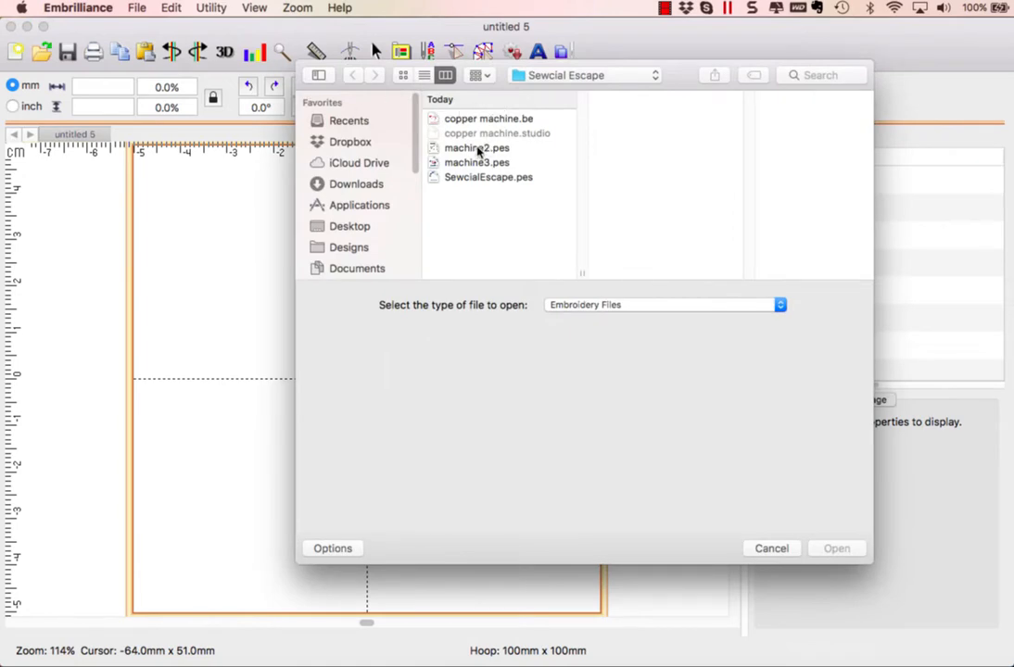
{"action": "left_click", "coordinate": [476, 148]}
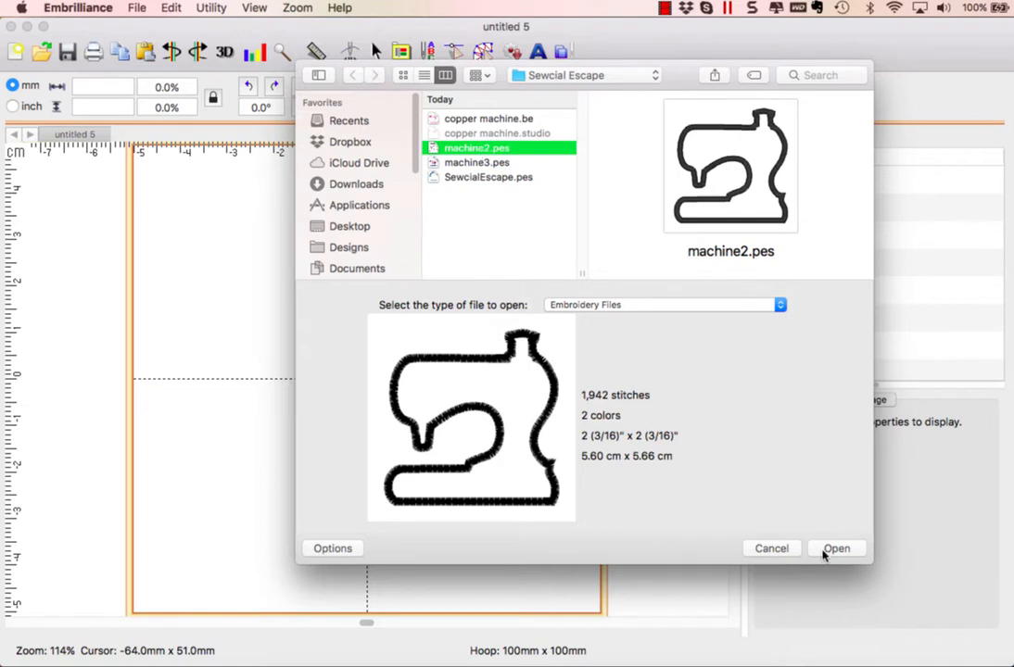
{"action": "left_click", "coordinate": [834, 549]}
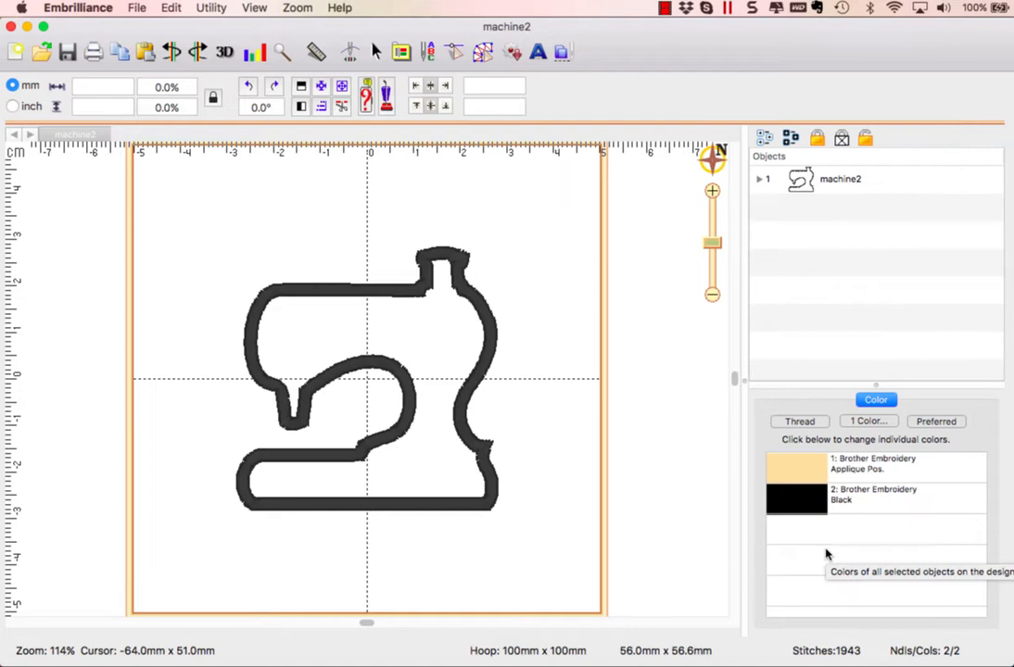
{"action": "mouse_move", "coordinate": [779, 312]}
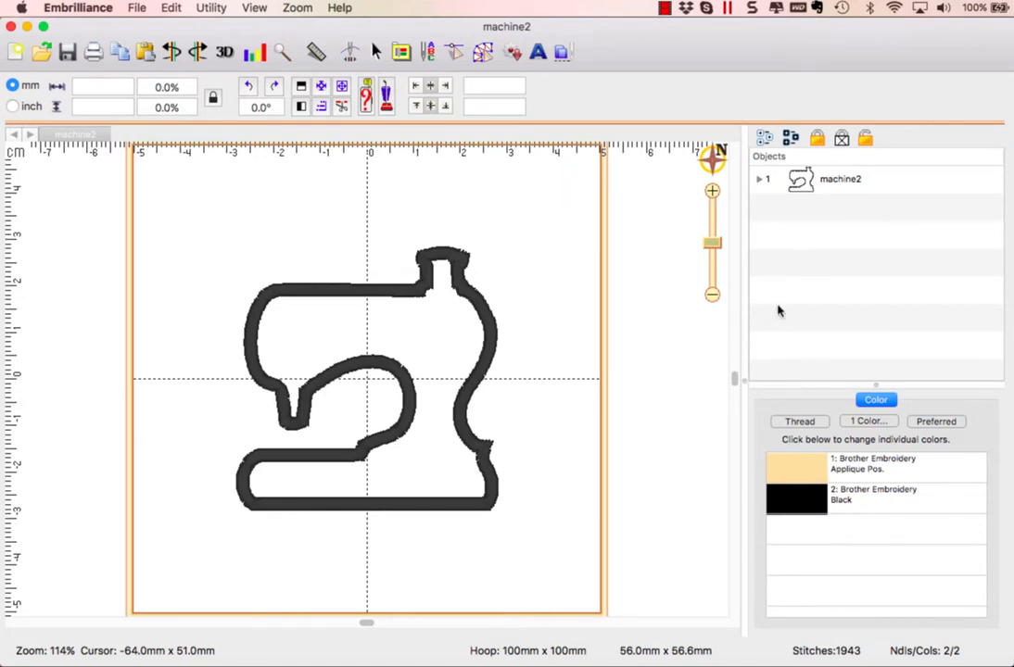
- Expand machine2 in the Objects list into its applique position and black outline parts
{"action": "left_click", "coordinate": [760, 178]}
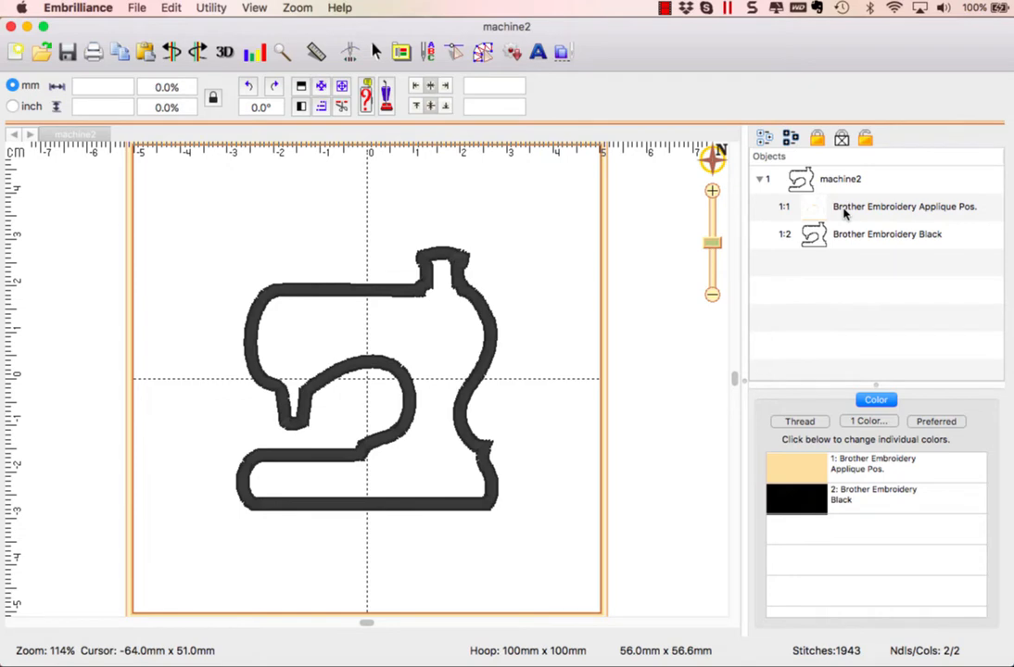
{"action": "mouse_move", "coordinate": [862, 454]}
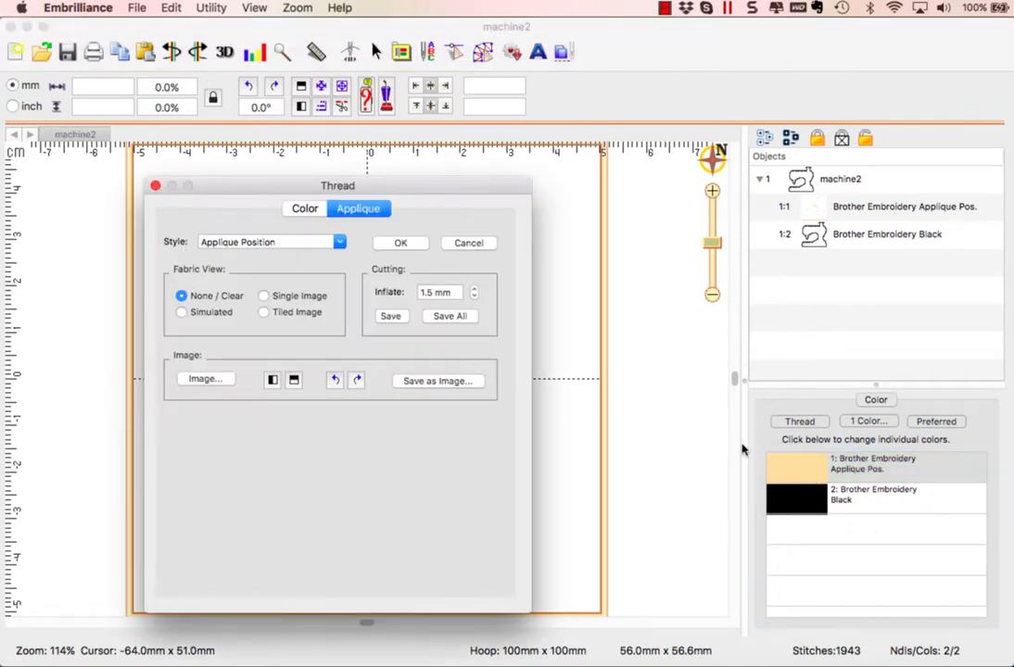
{"action": "left_click", "coordinate": [401, 241]}
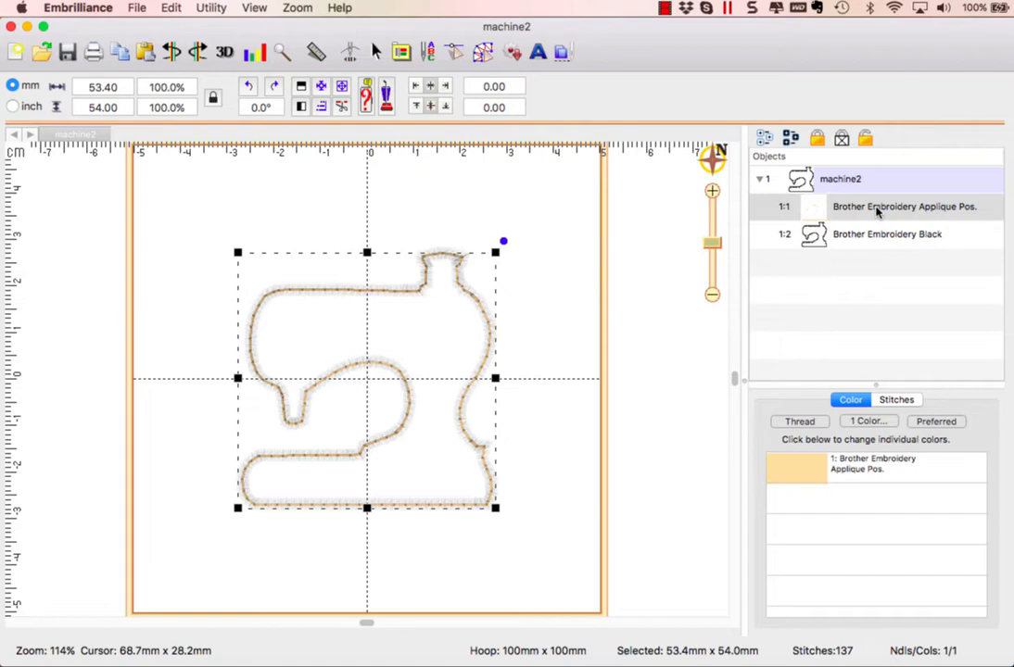
{"action": "mouse_move", "coordinate": [864, 215]}
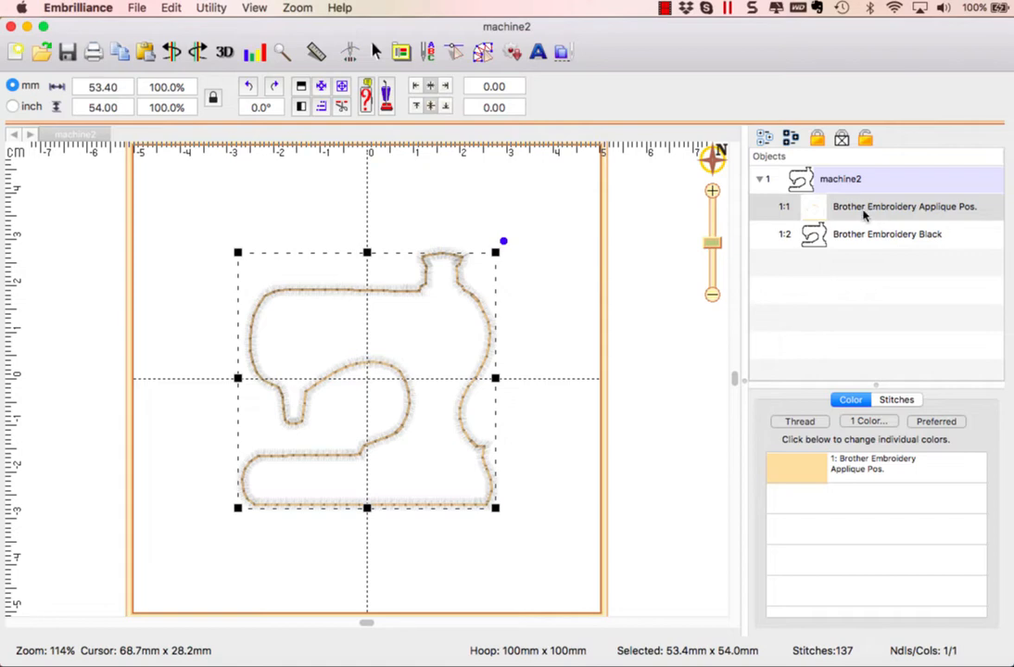
{"action": "mouse_move", "coordinate": [282, 444]}
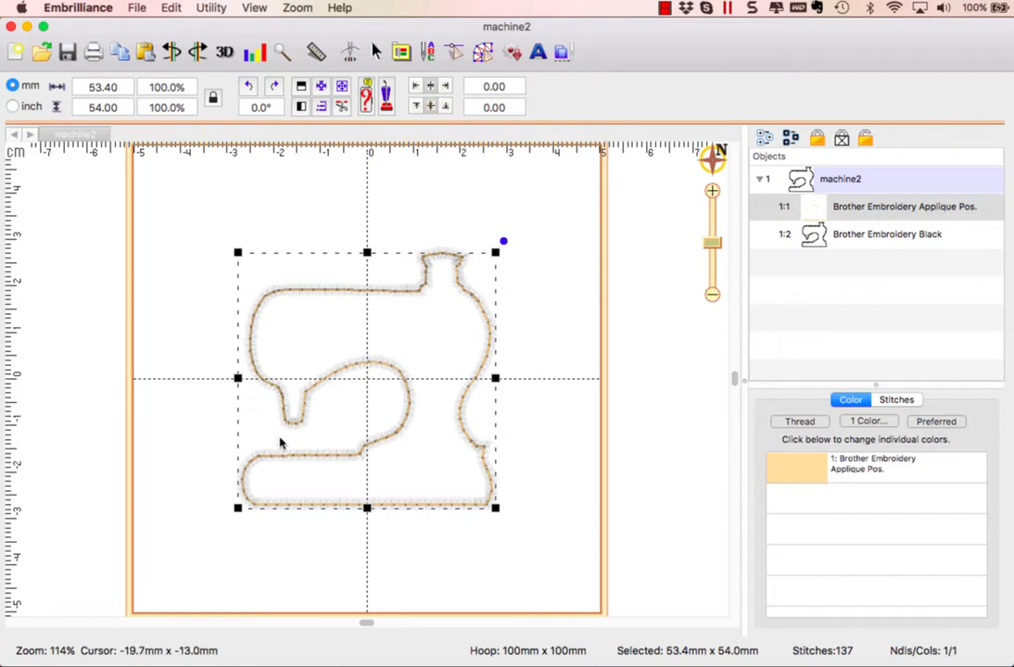
{"action": "mouse_move", "coordinate": [298, 465]}
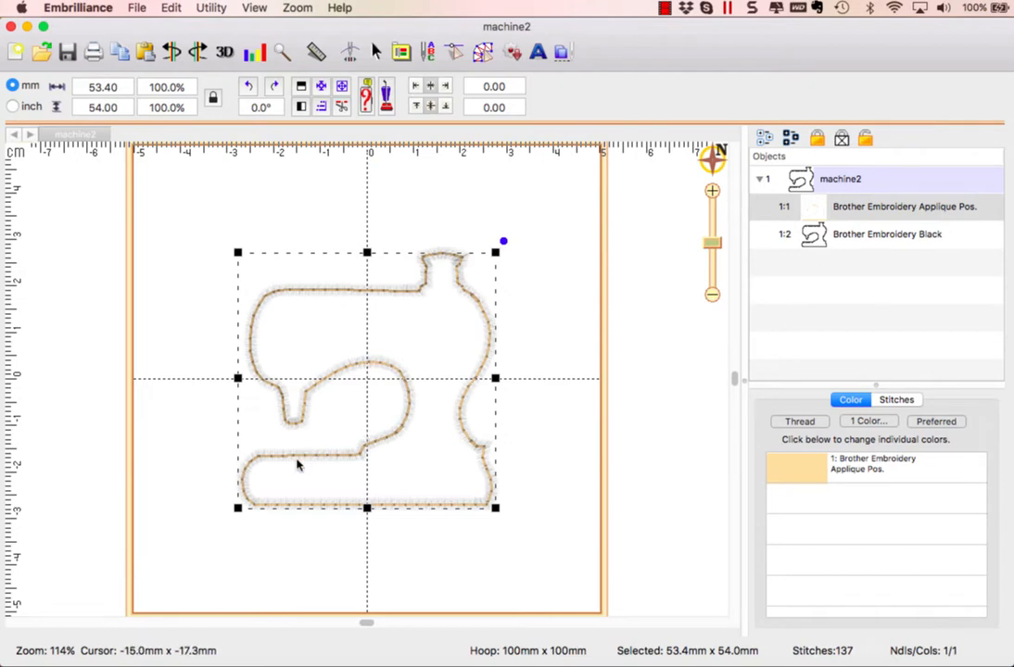
{"action": "mouse_move", "coordinate": [582, 447]}
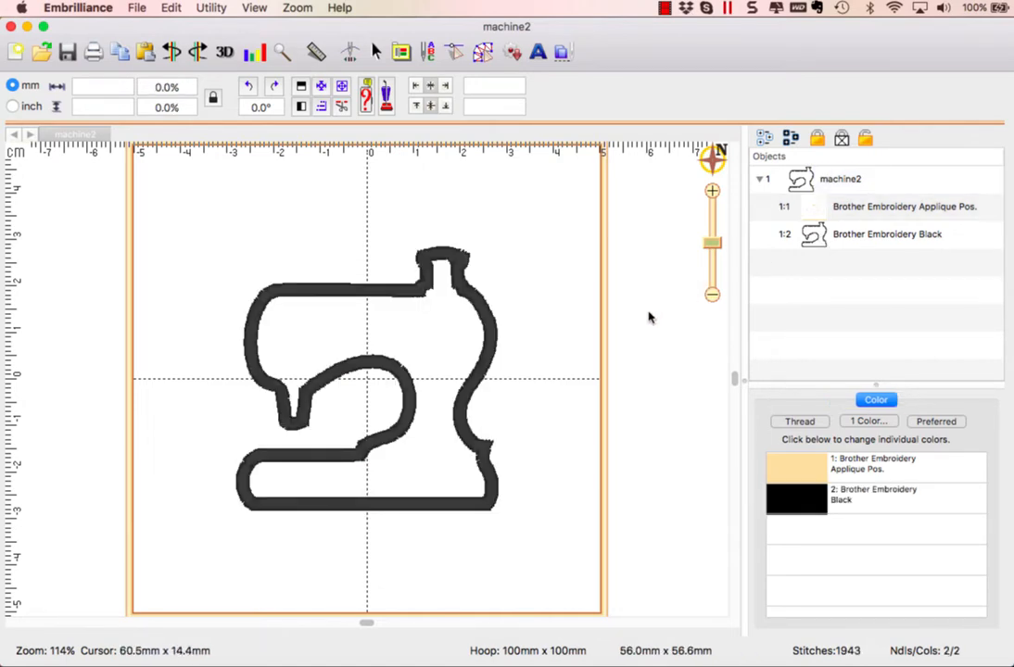
{"action": "mouse_move", "coordinate": [586, 115]}
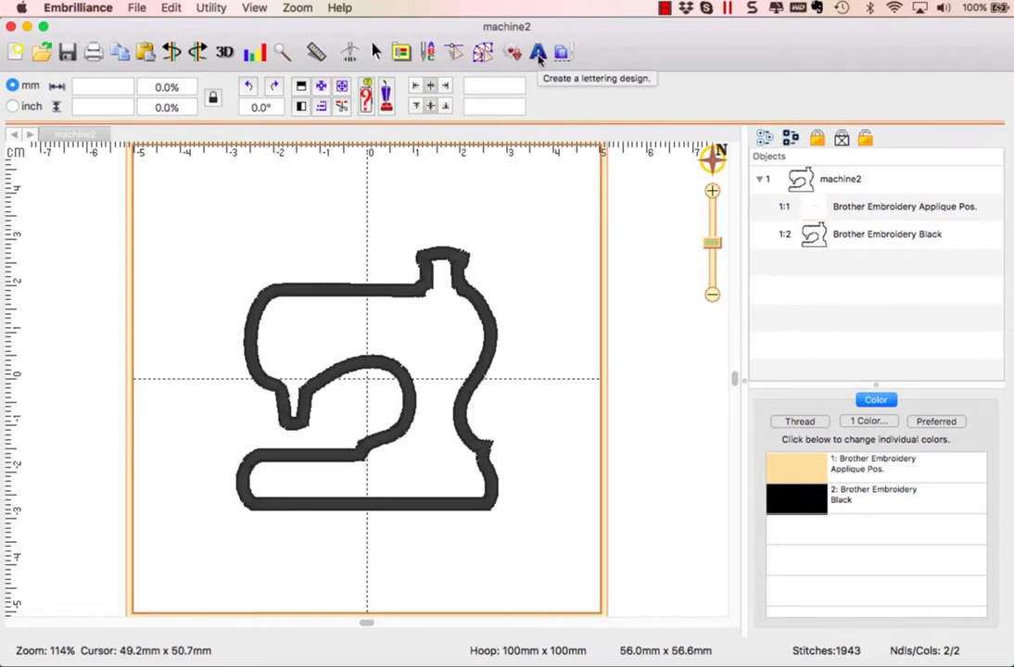
- Create a lettering object reading 2018 on the sewing machine's base and choose its font
{"action": "left_click", "coordinate": [537, 52]}
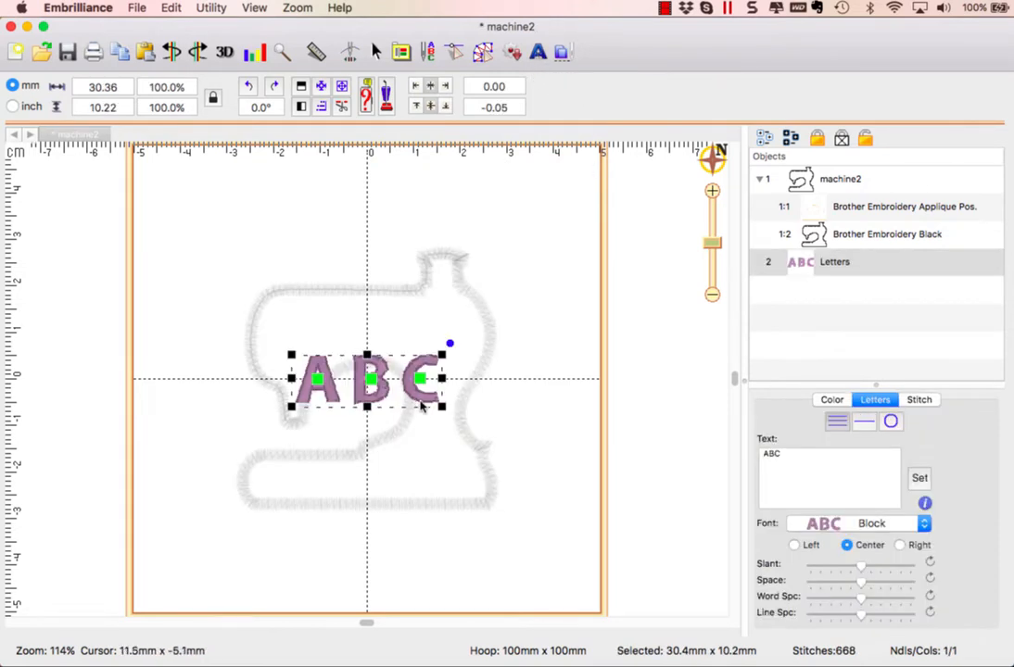
{"action": "left_click_drag", "start_coordinate": [374, 378], "coordinate": [411, 478]}
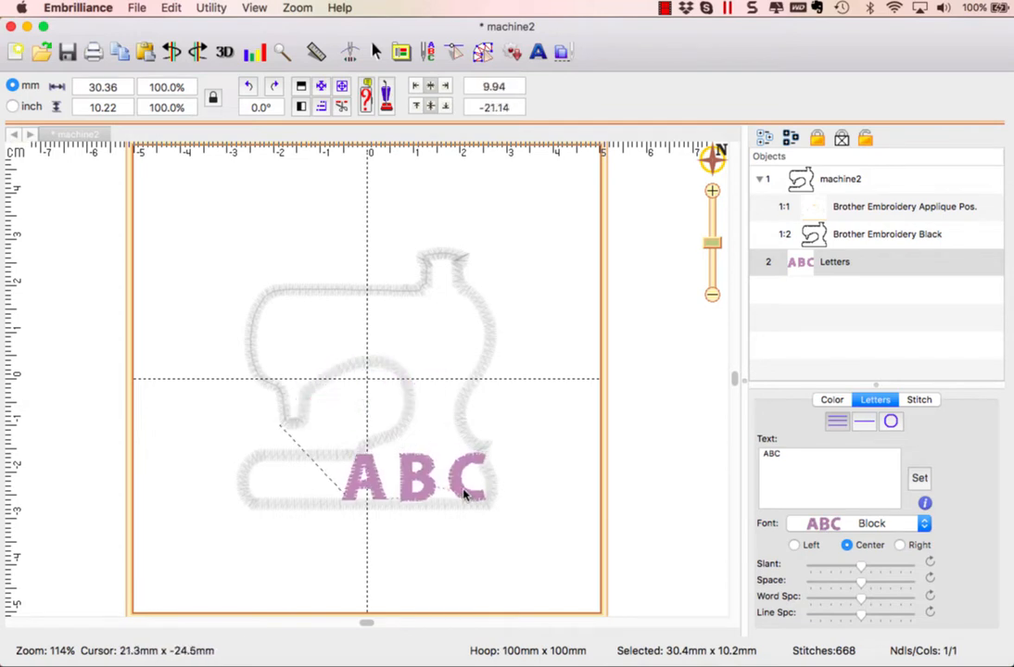
{"action": "left_click", "coordinate": [411, 478]}
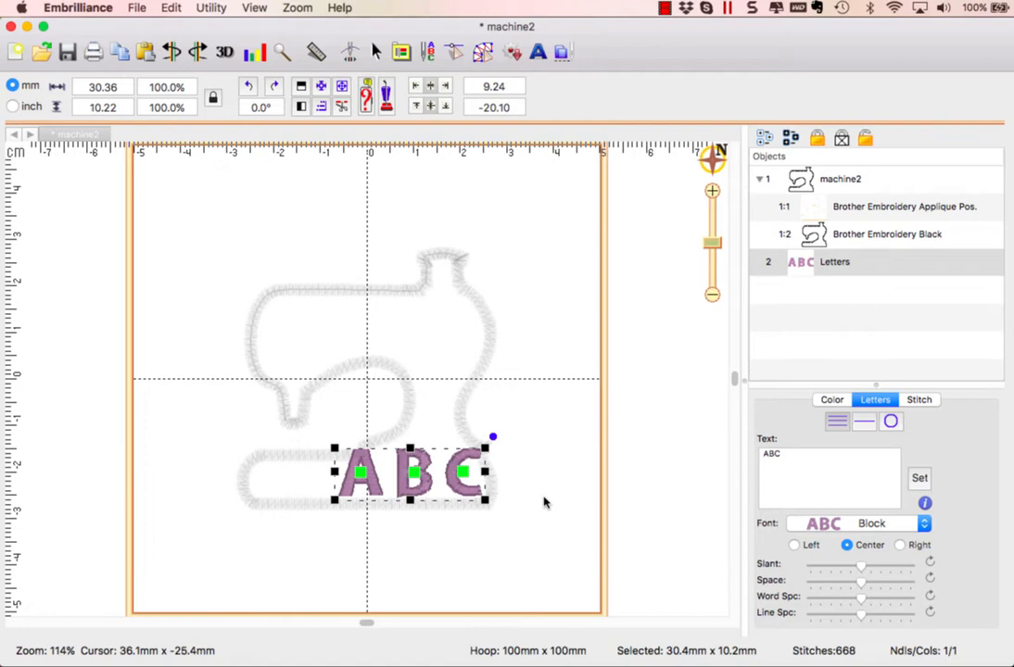
{"action": "left_click", "coordinate": [771, 452]}
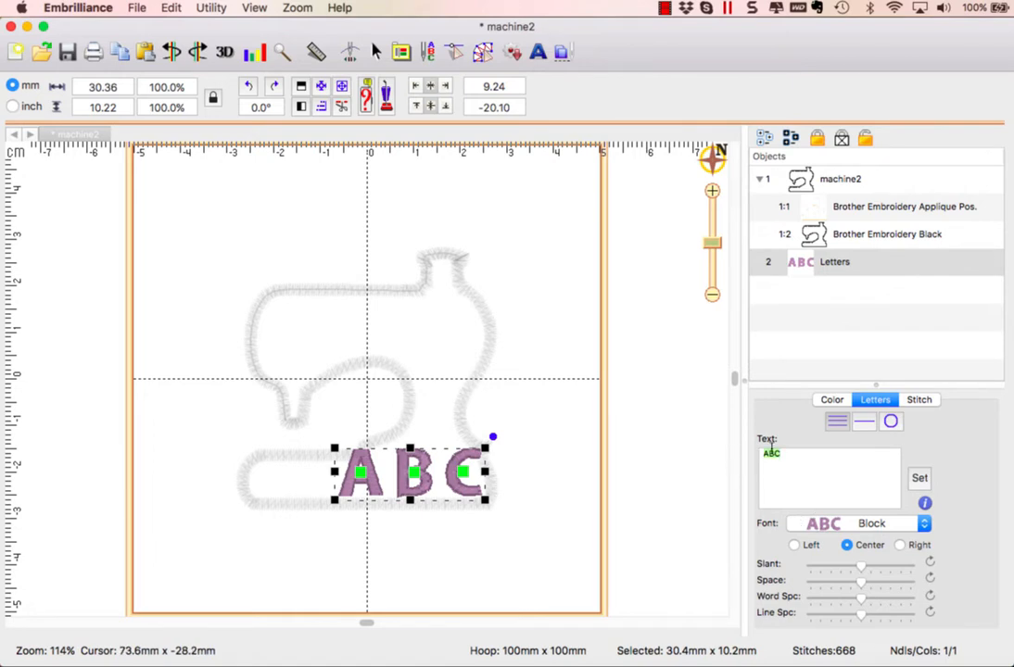
{"action": "type", "text": "2c"}
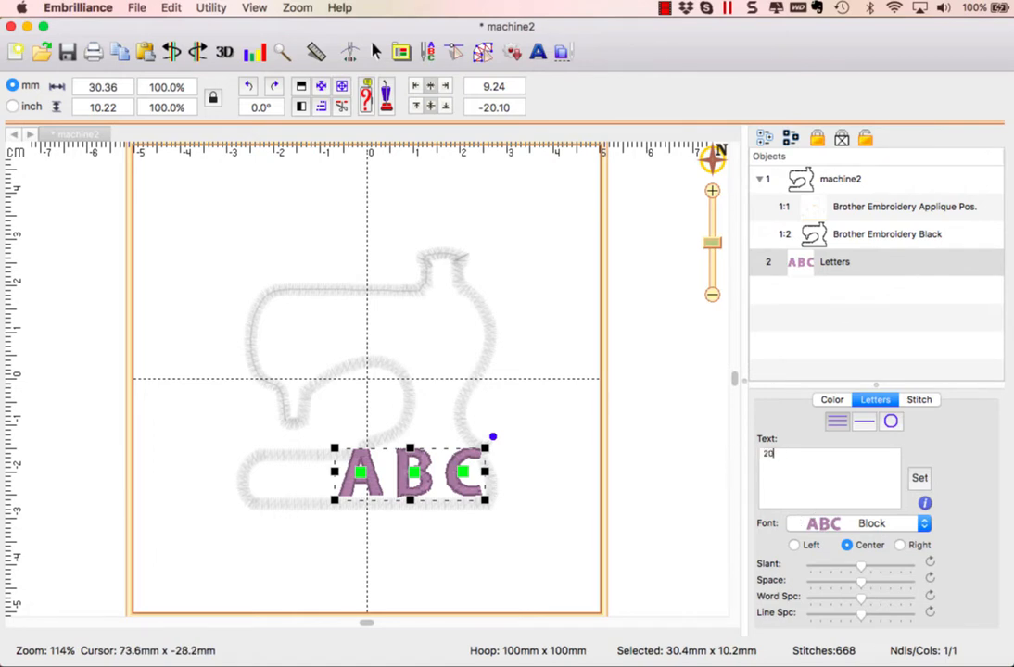
{"action": "type", "text": "018"}
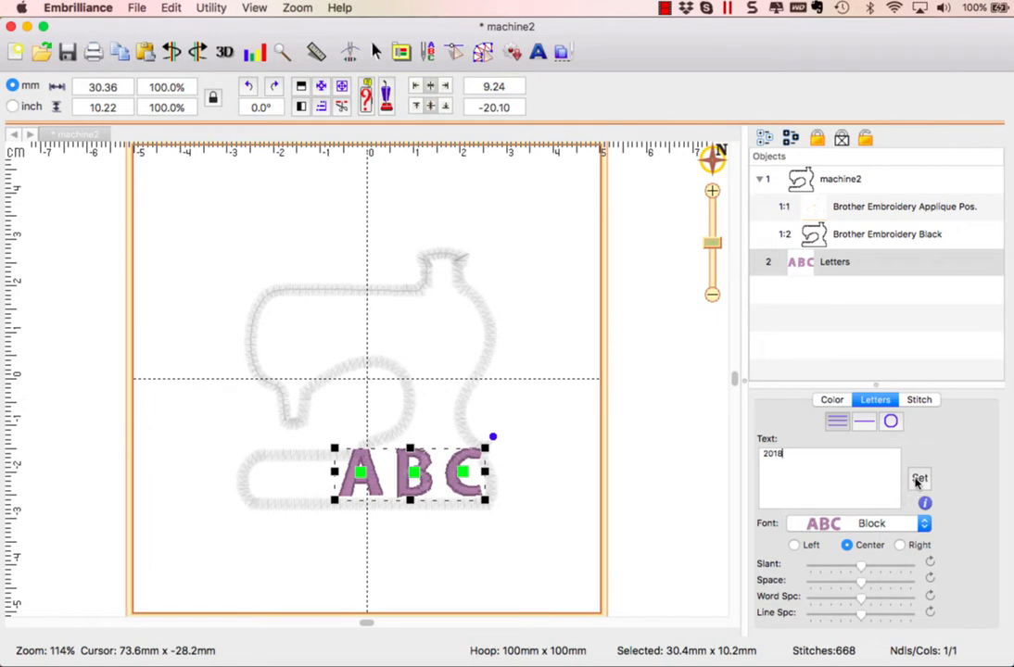
{"action": "left_click", "coordinate": [919, 478]}
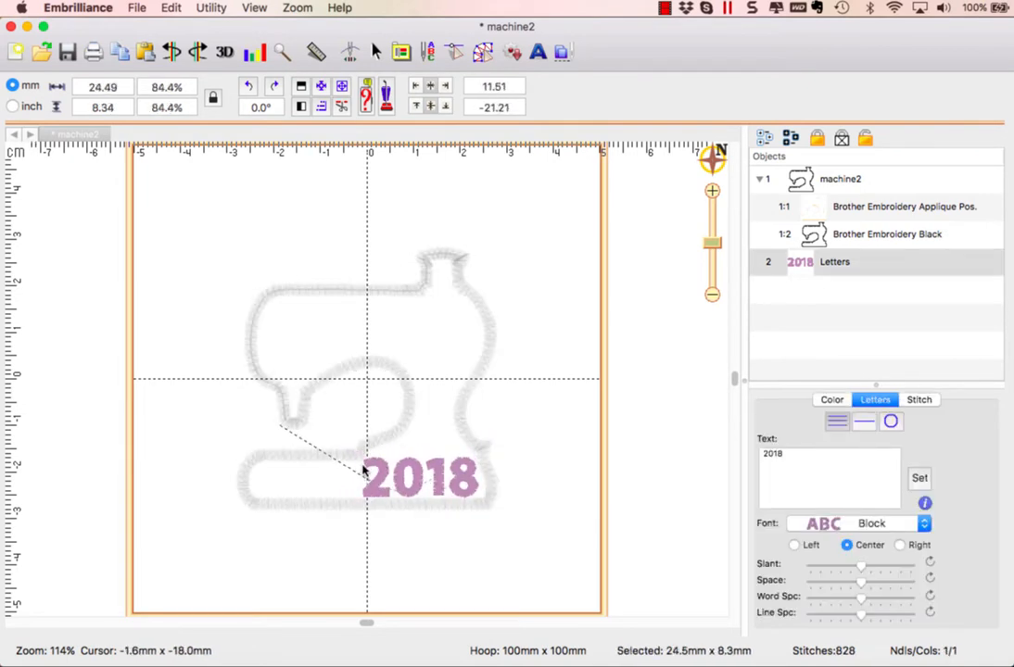
{"action": "left_click", "coordinate": [423, 478]}
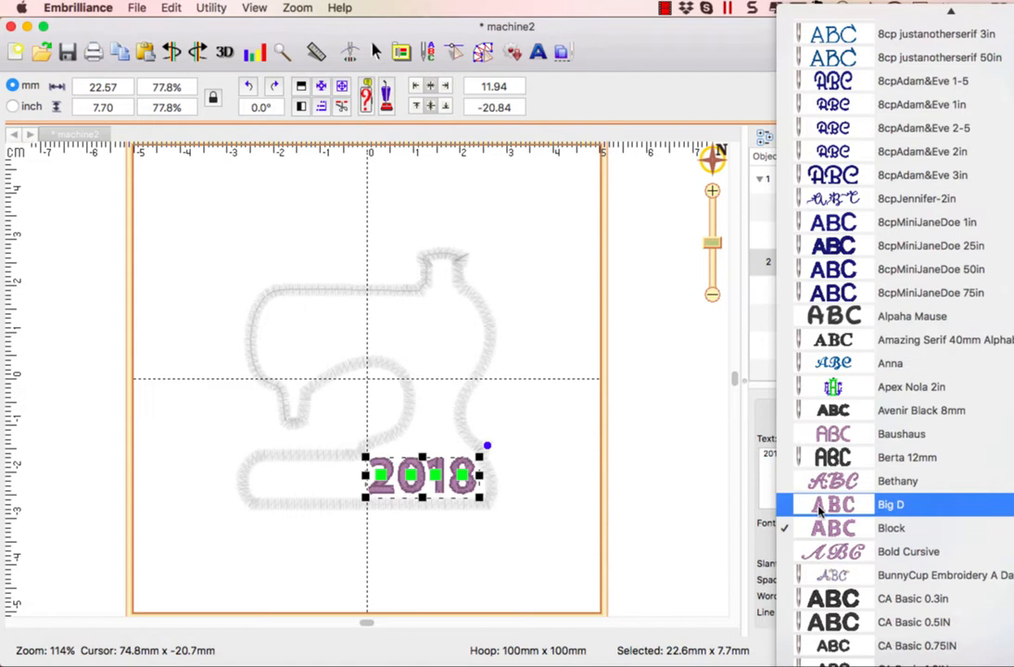
{"action": "left_click", "coordinate": [890, 528]}
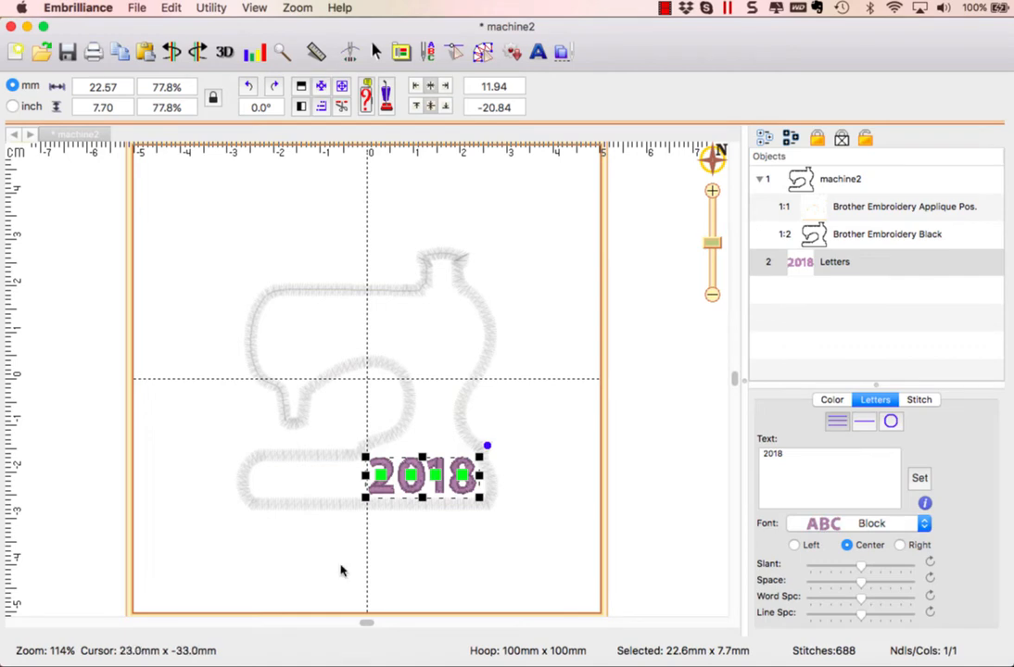
{"action": "mouse_move", "coordinate": [498, 593]}
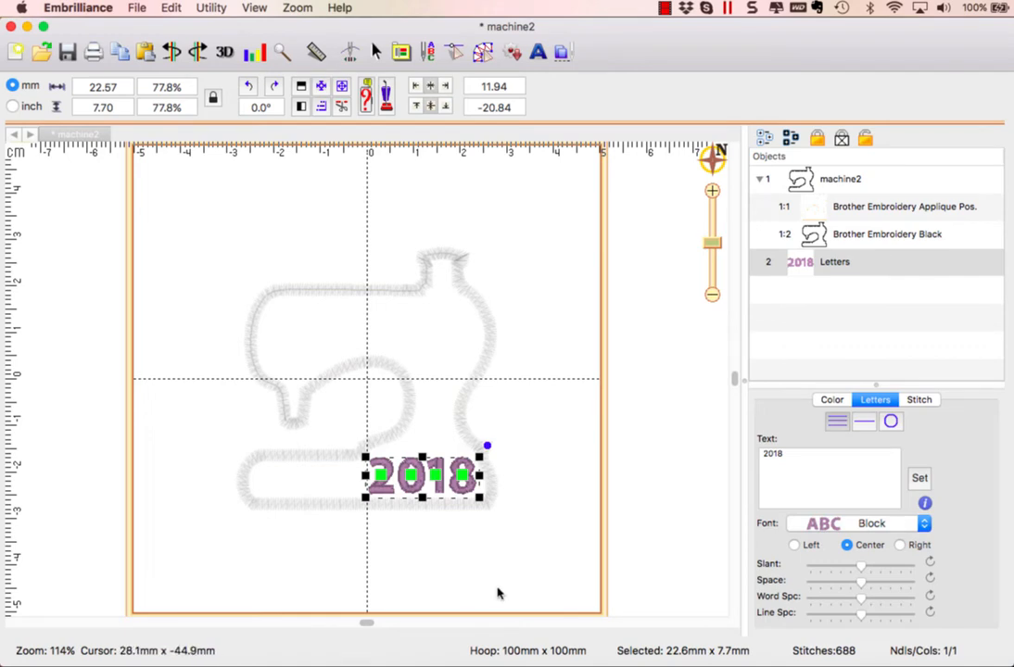
{"action": "mouse_move", "coordinate": [523, 467]}
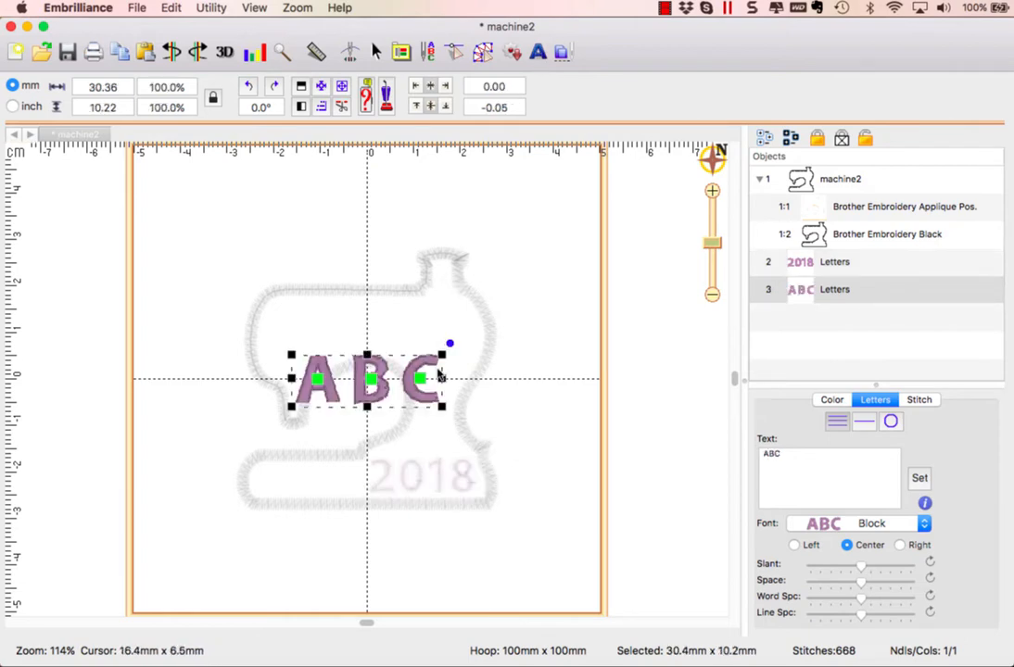
- Create a Sewcial Escape lettering below the machine, then add another ABC lettering object
{"action": "left_click_drag", "start_coordinate": [367, 380], "coordinate": [362, 556]}
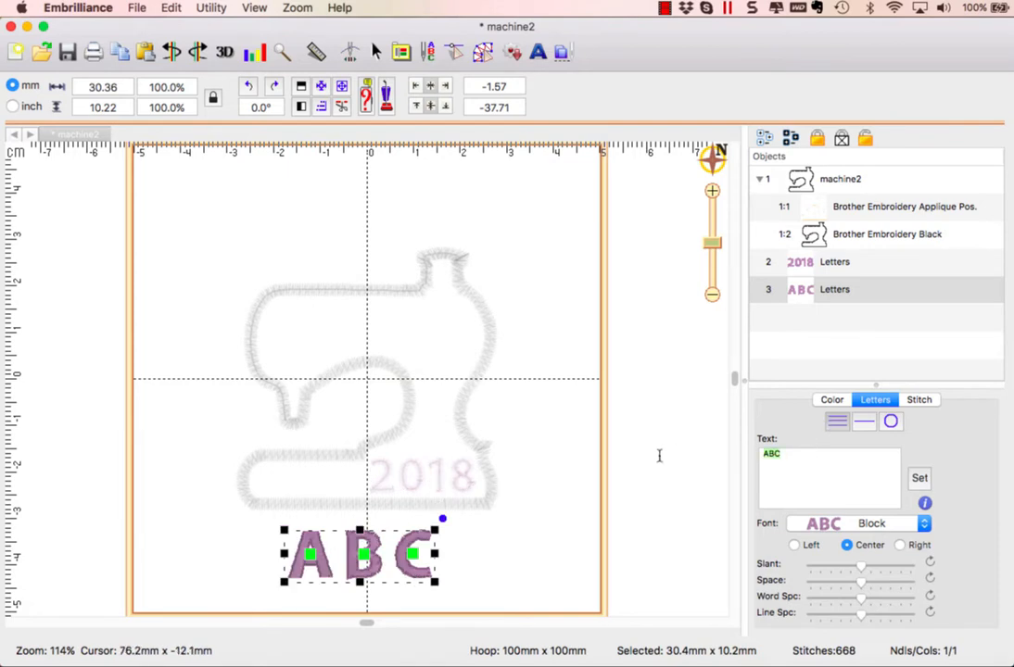
{"action": "type", "text": "Sewcial"}
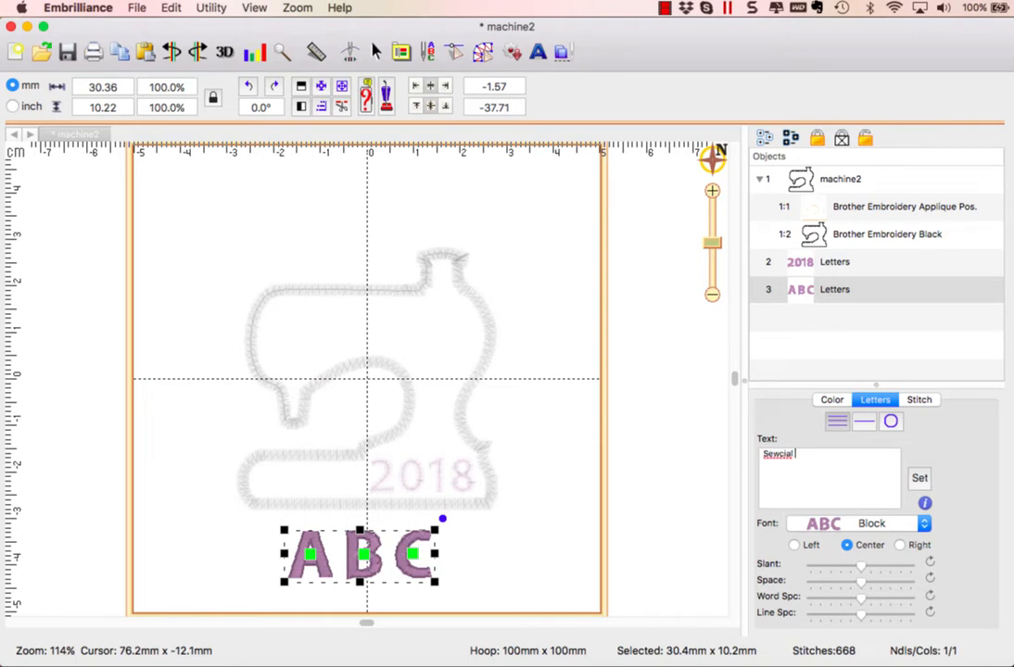
{"action": "type", "text": "Escape"}
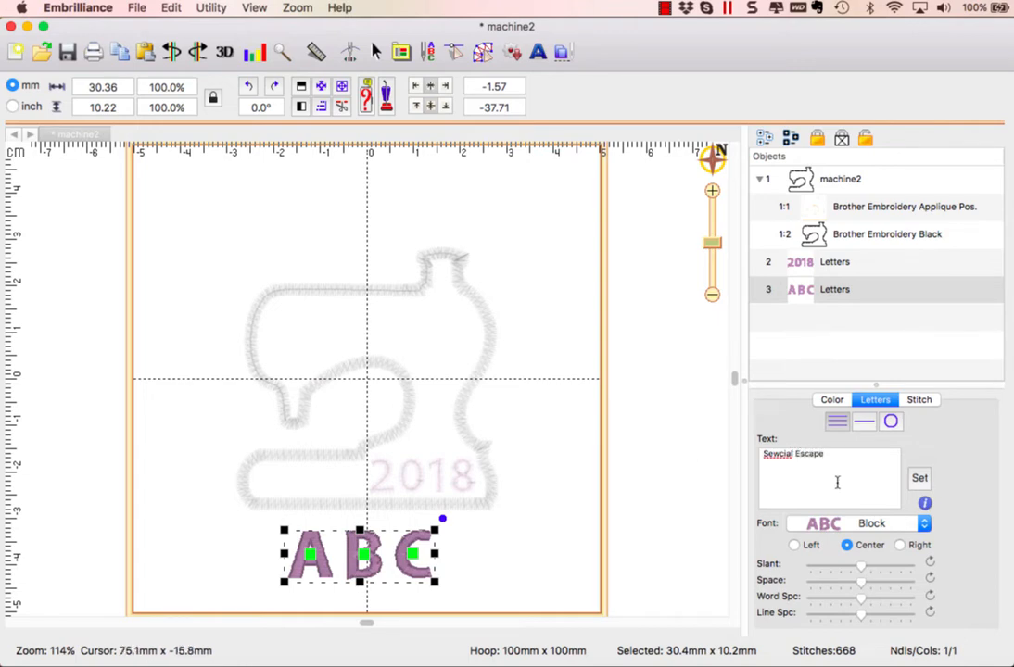
{"action": "left_click", "coordinate": [919, 478]}
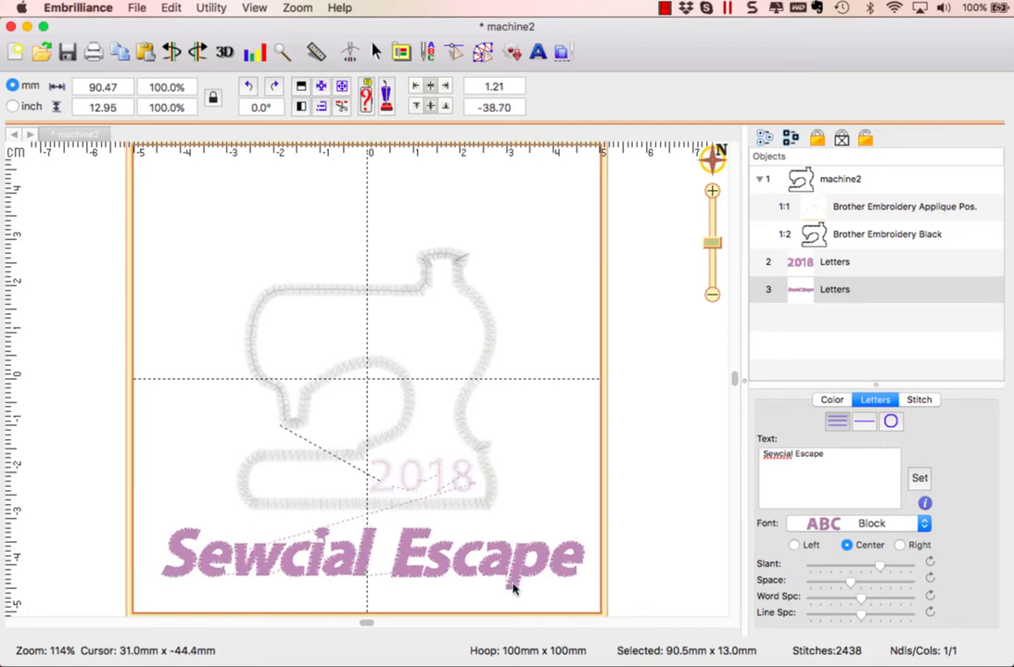
{"action": "left_click", "coordinate": [370, 556]}
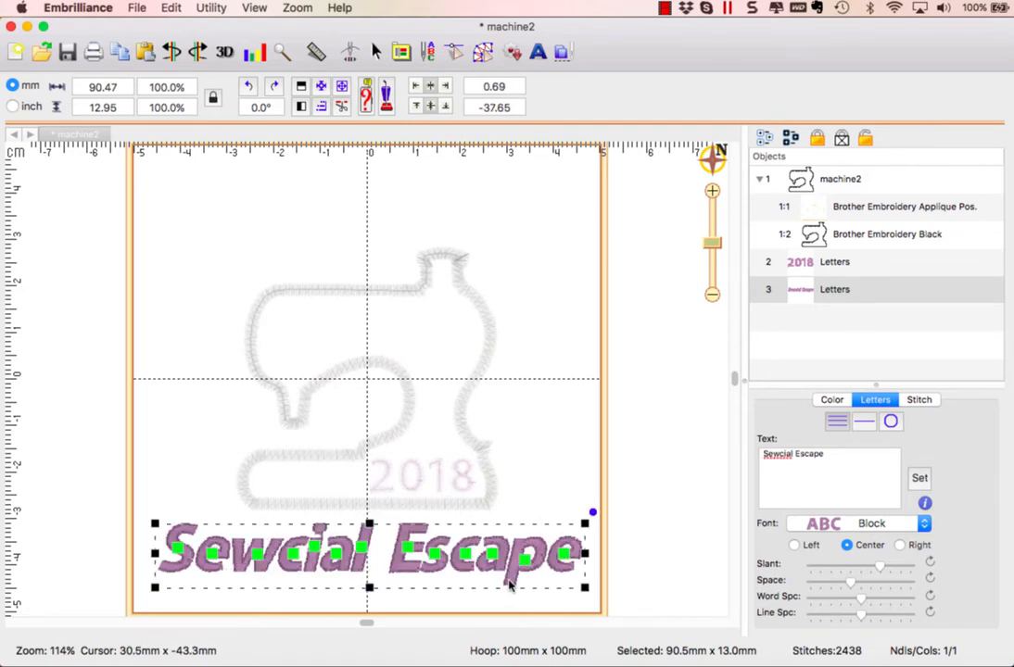
{"action": "mouse_move", "coordinate": [530, 486]}
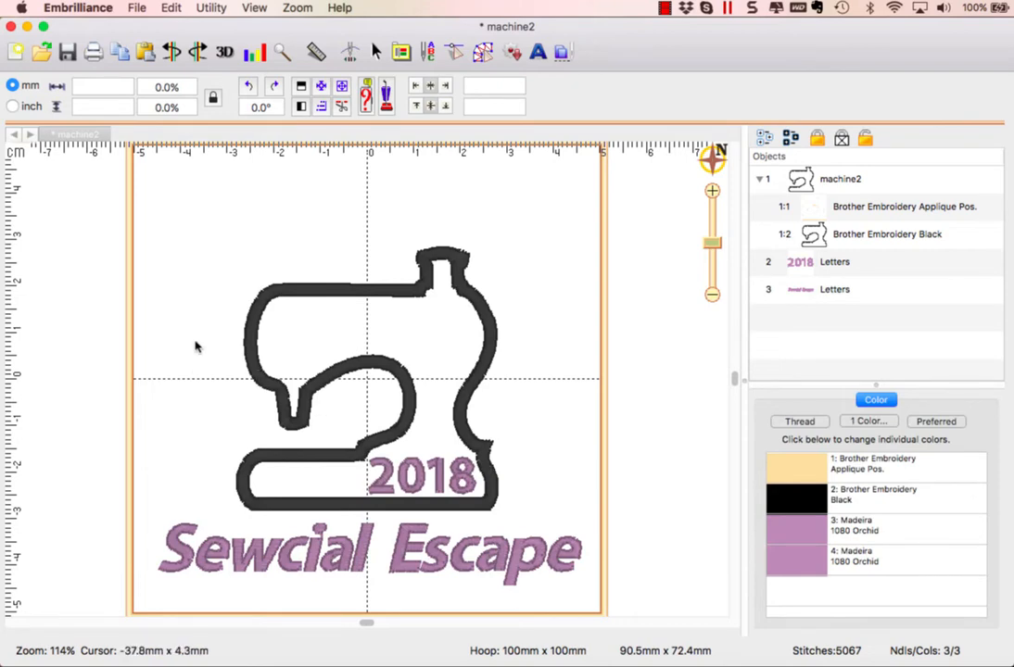
{"action": "mouse_move", "coordinate": [523, 352]}
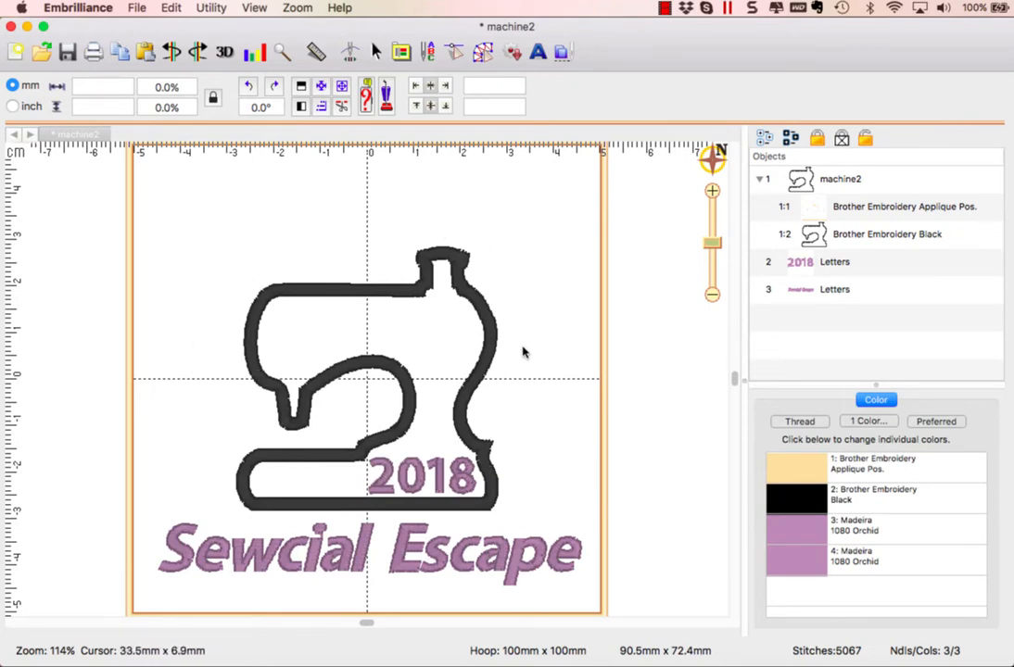
{"action": "mouse_move", "coordinate": [539, 52]}
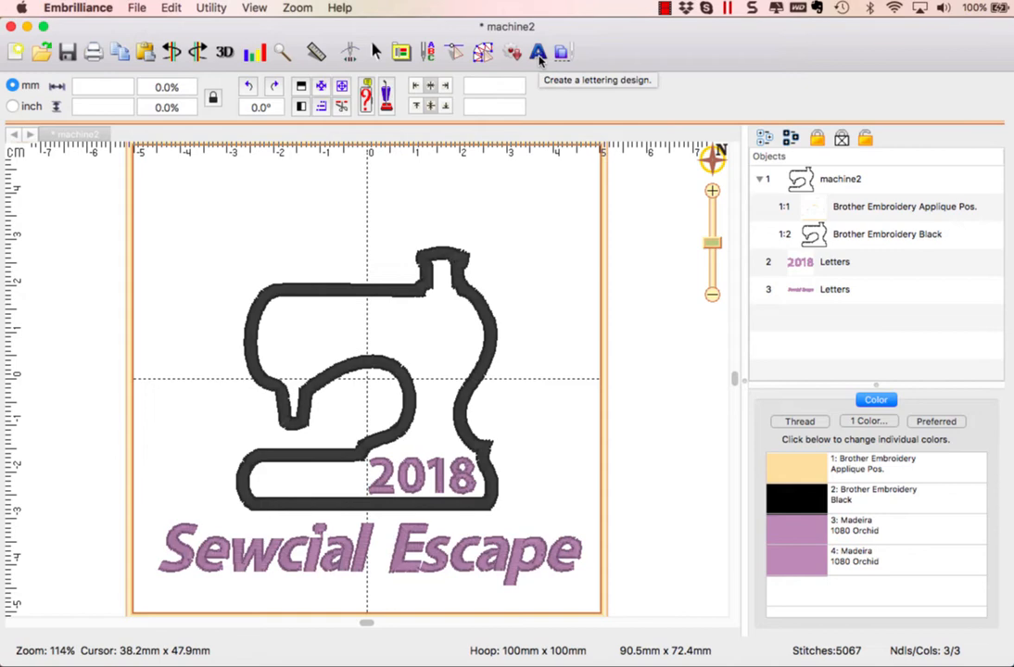
{"action": "left_click", "coordinate": [538, 52]}
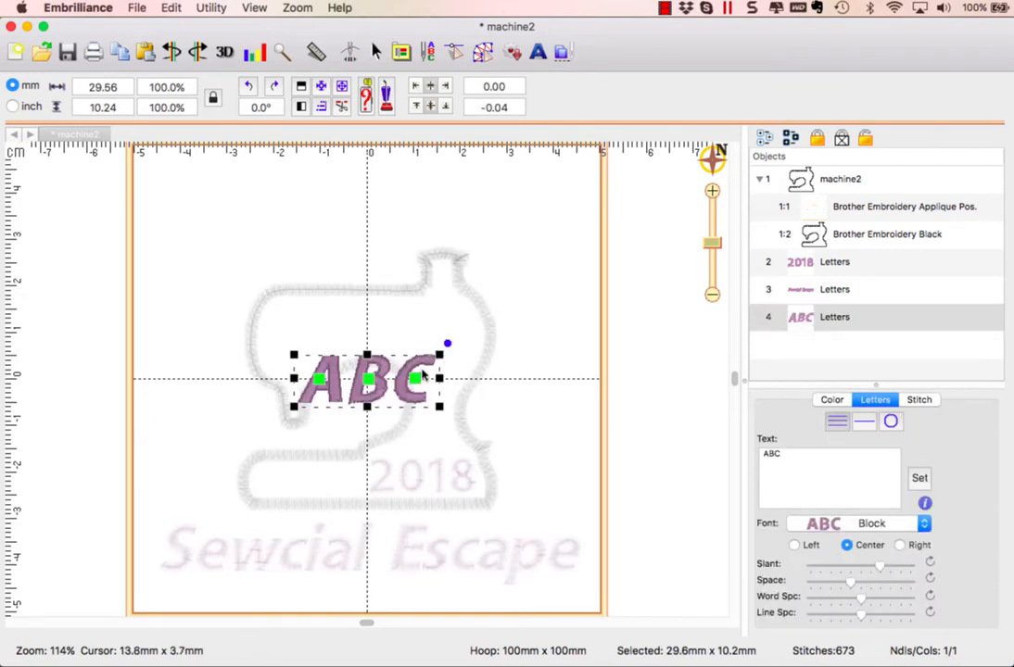
- Drag the ABC lettering up to the top edge of the hoop
{"action": "left_click_drag", "start_coordinate": [367, 378], "coordinate": [391, 200]}
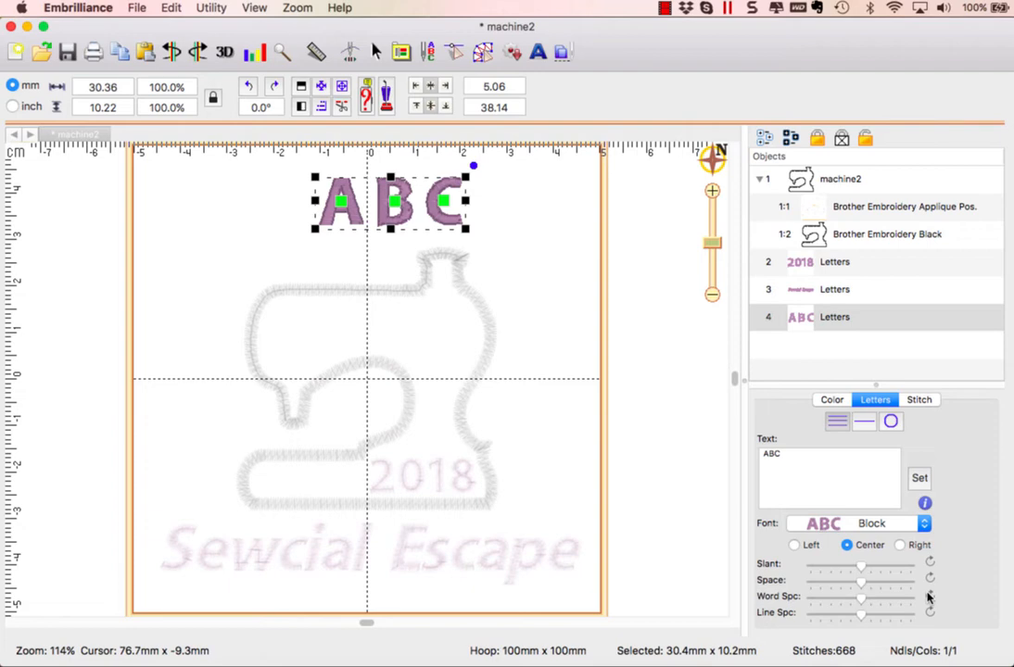
{"action": "mouse_move", "coordinate": [891, 422]}
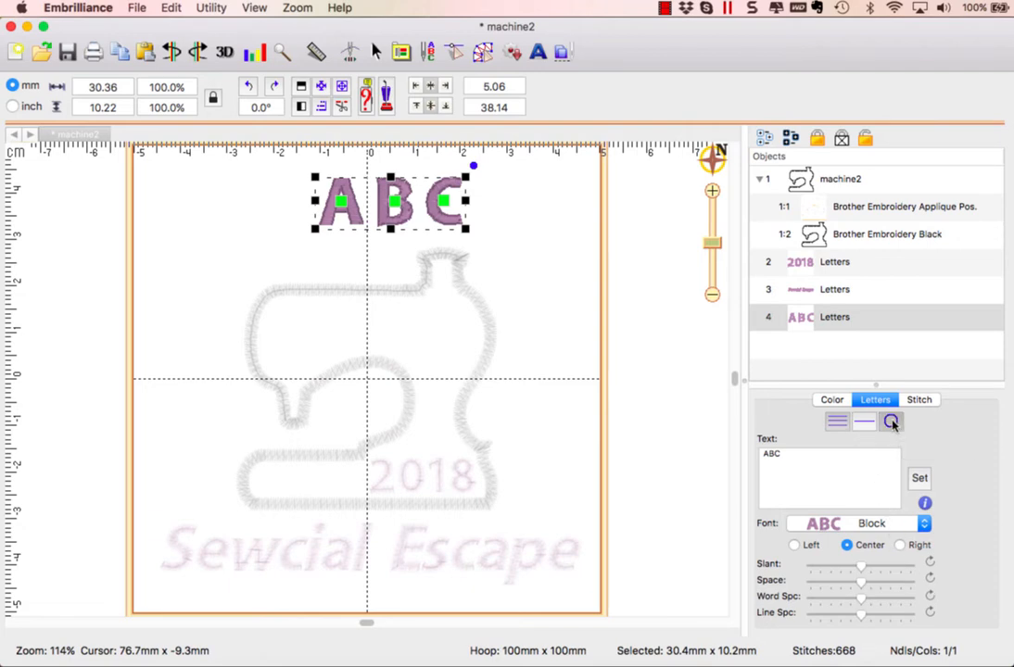
- Make the top lettering circular text reading STITCHING IT UP AT THE
{"action": "left_click", "coordinate": [890, 423]}
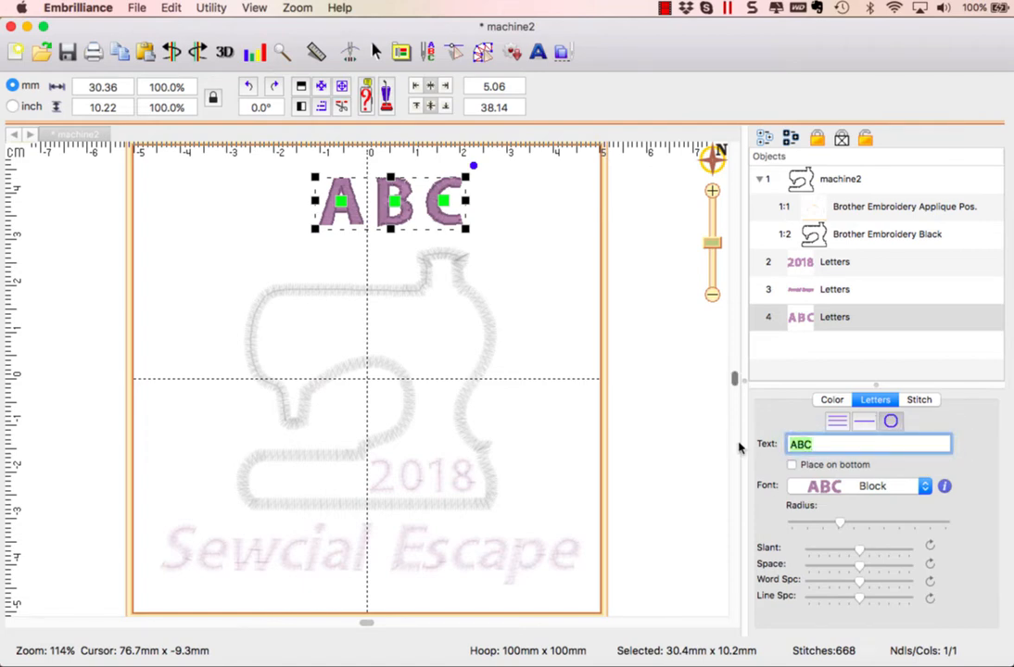
{"action": "type", "text": "ST"}
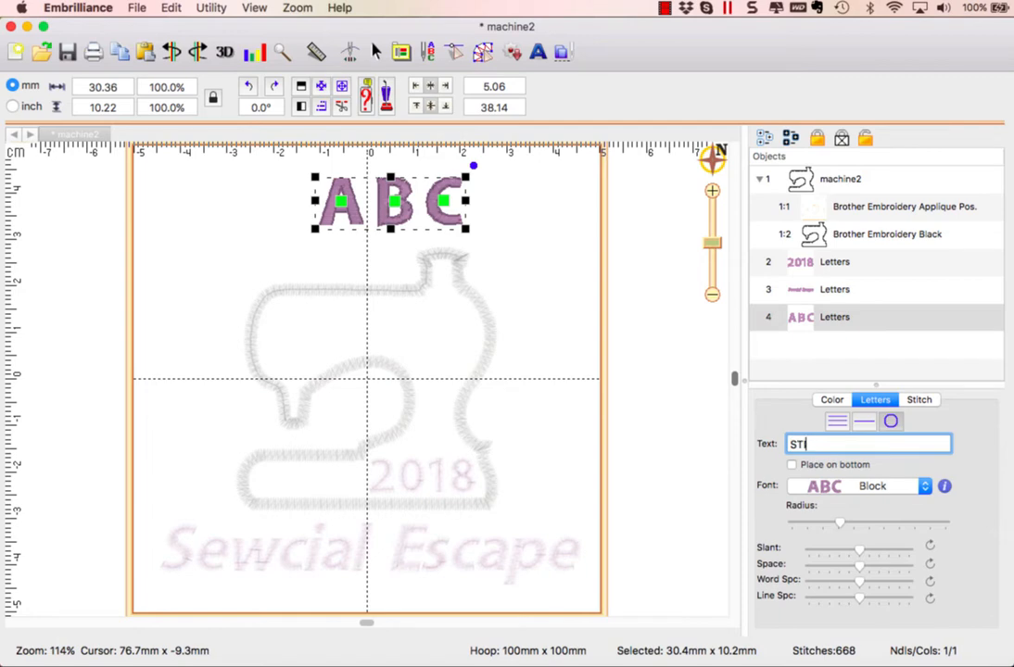
{"action": "type", "text": "TCHING IT UP A"}
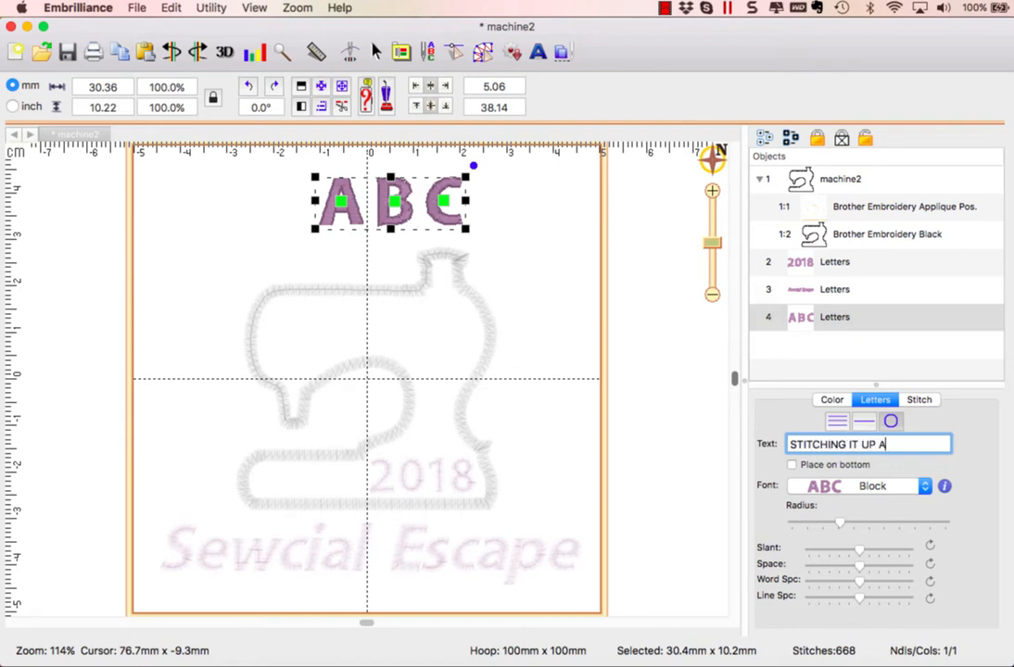
{"action": "type", "text": "T THE"}
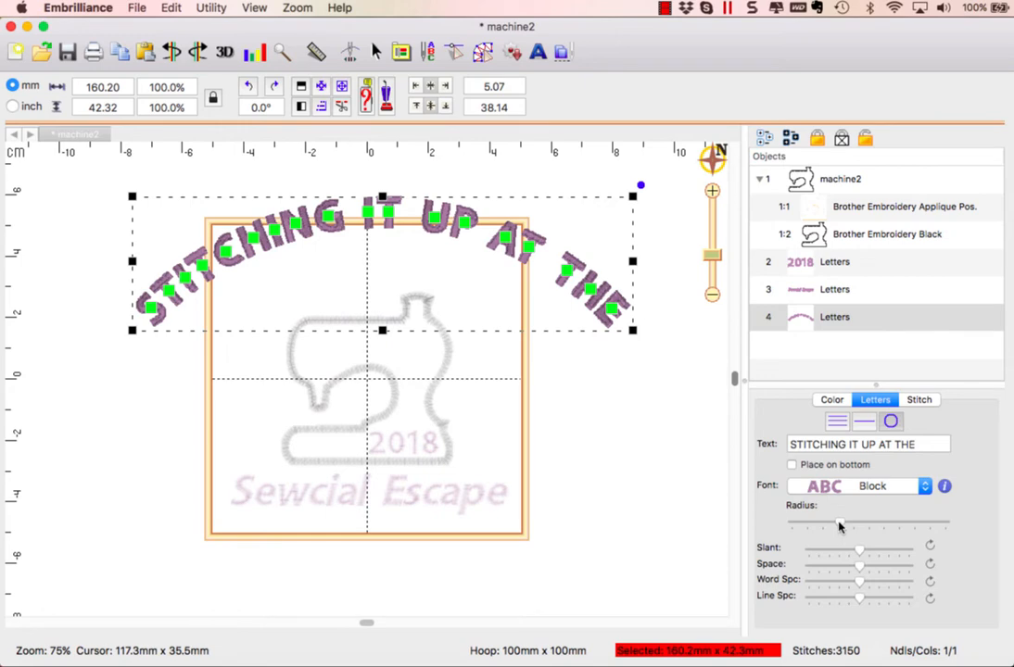
- Tighten the arc's Radius so the curved lettering fits above the machine
{"action": "left_click_drag", "start_coordinate": [837, 523], "coordinate": [827, 528]}
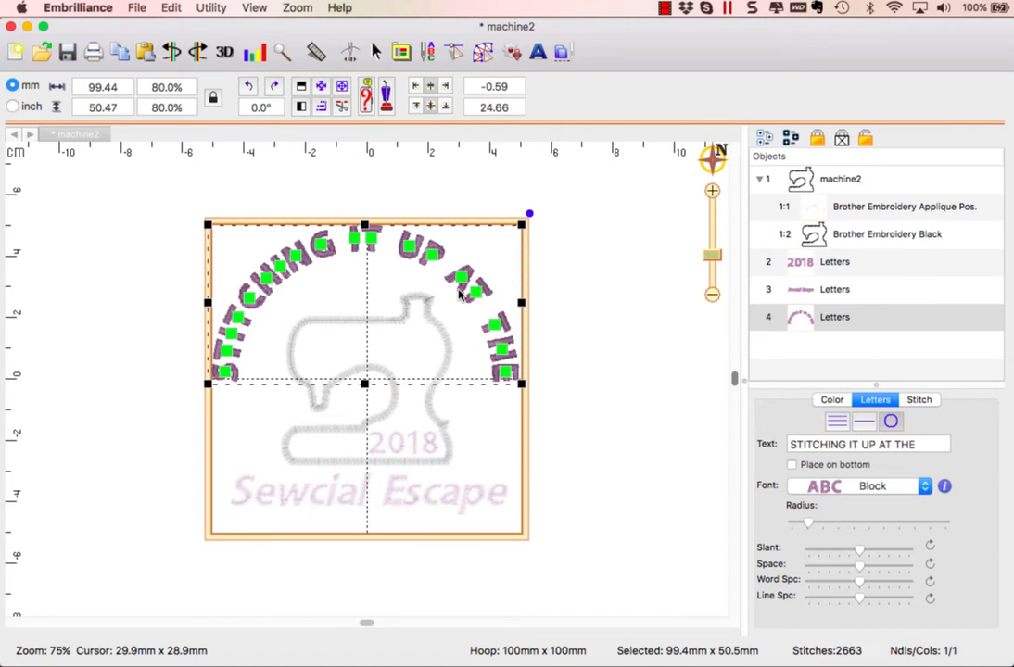
{"action": "mouse_move", "coordinate": [269, 223]}
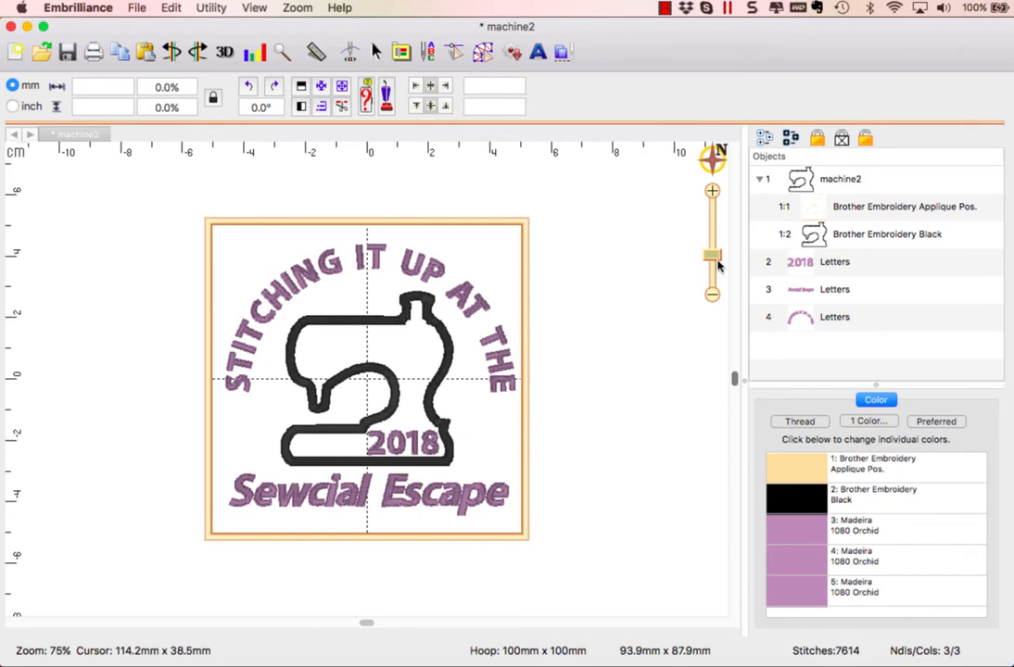
{"action": "mouse_move", "coordinate": [720, 267]}
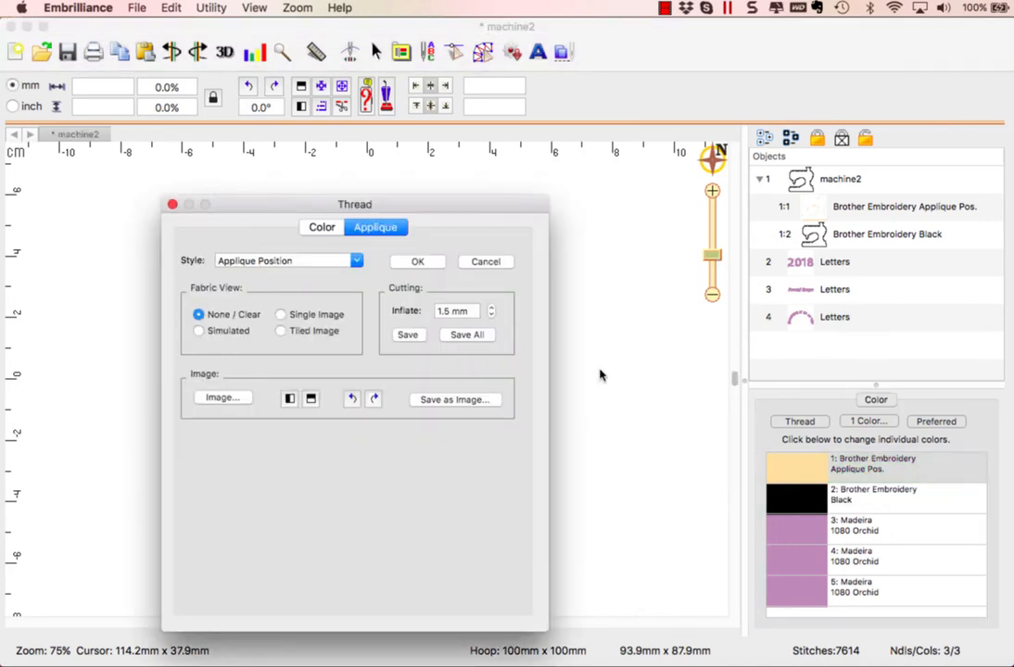
- View the applique position colour's thread settings and switch to its applique options
{"action": "left_click", "coordinate": [322, 226]}
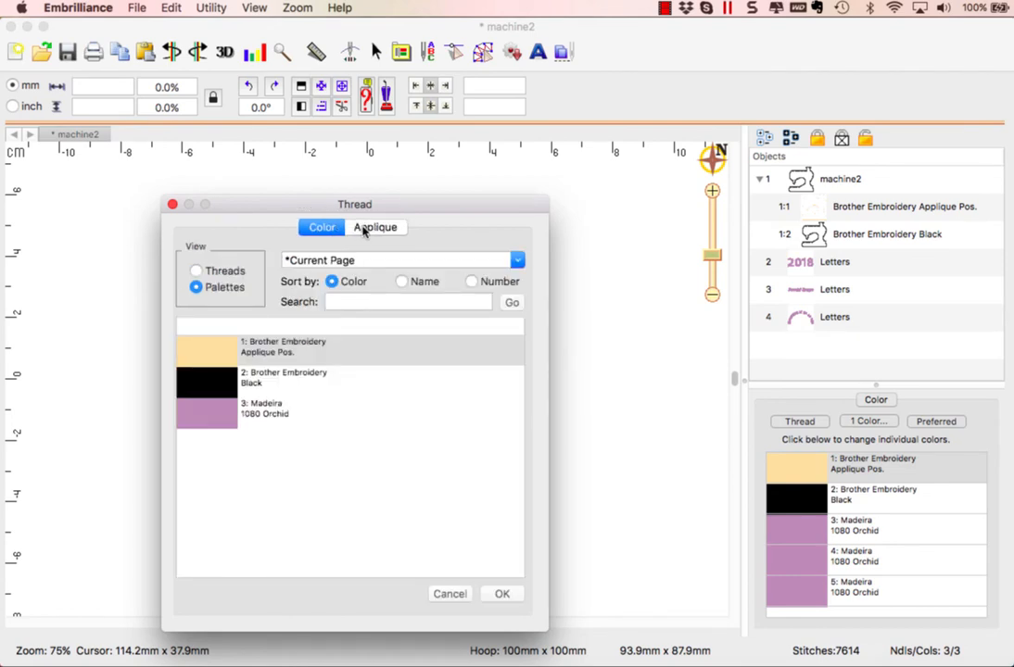
{"action": "left_click", "coordinate": [374, 226]}
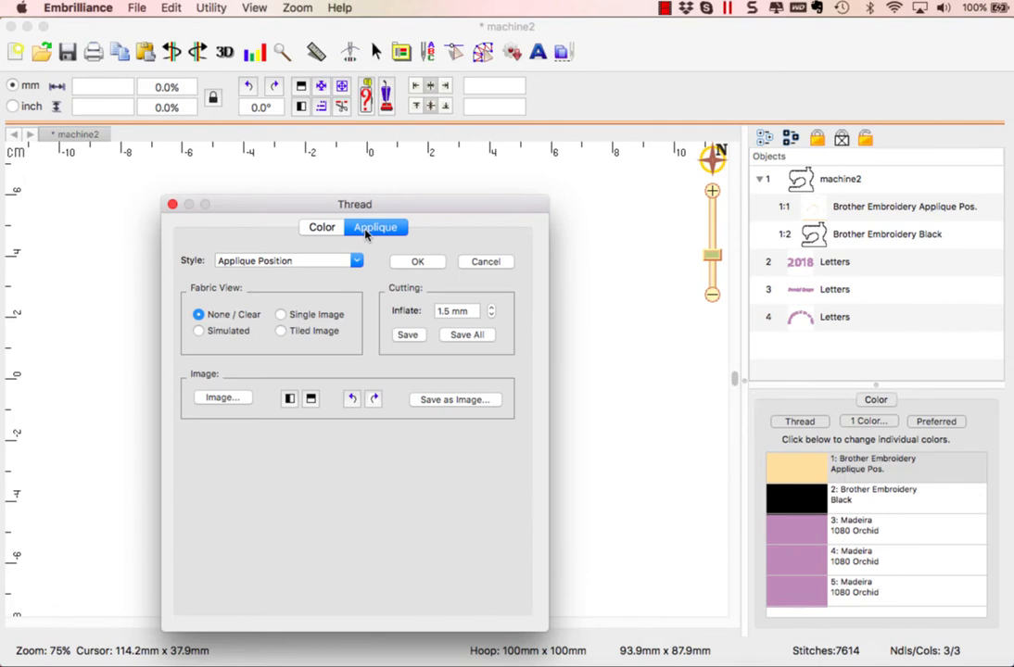
{"action": "mouse_move", "coordinate": [275, 267]}
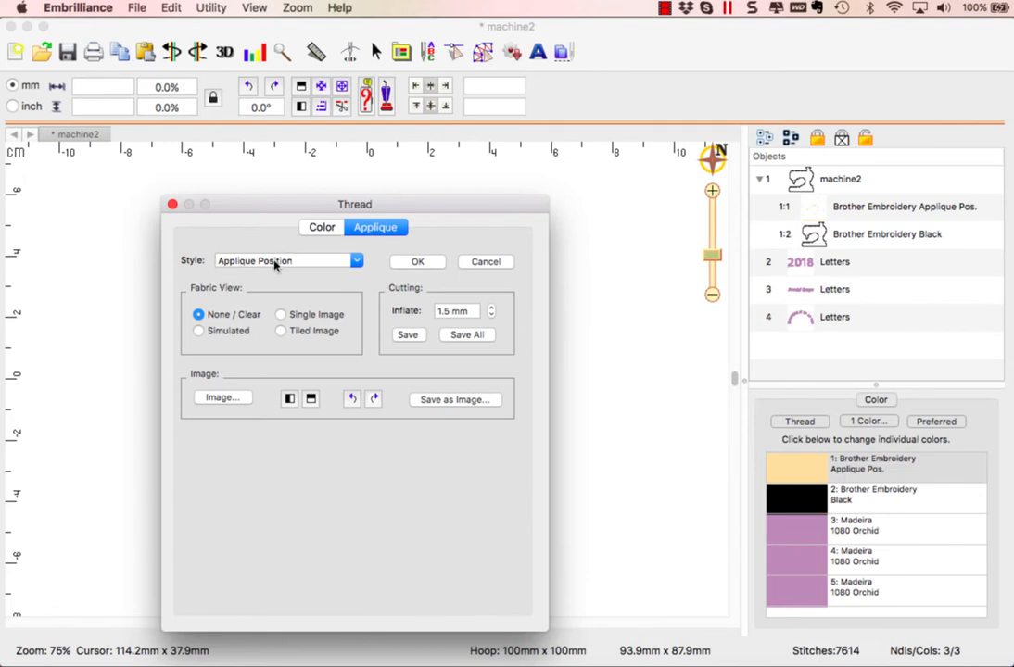
{"action": "mouse_move", "coordinate": [297, 267]}
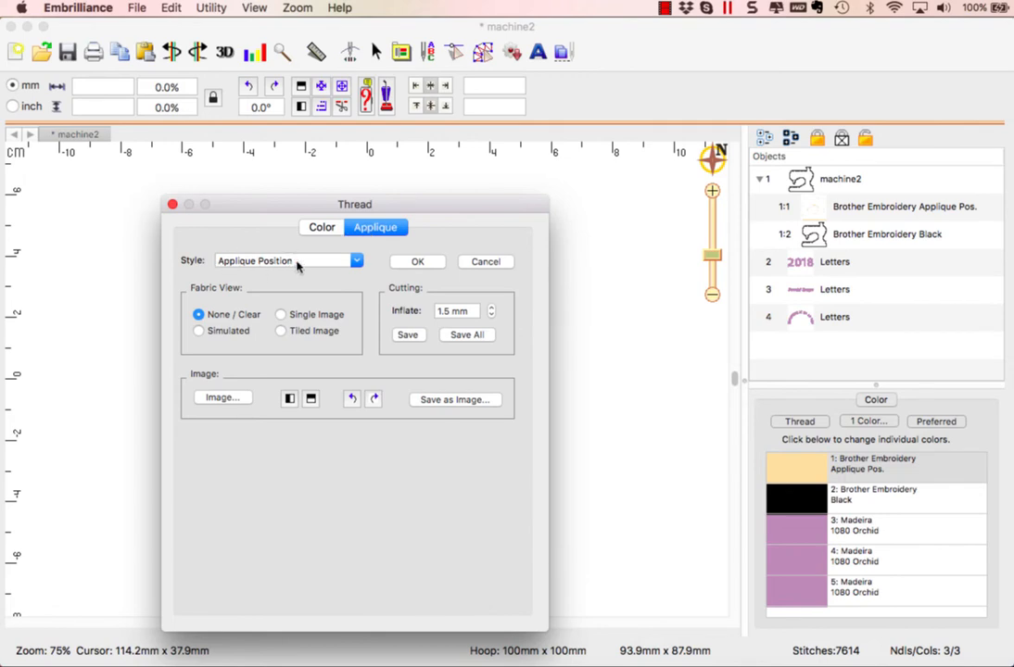
{"action": "mouse_move", "coordinate": [319, 267]}
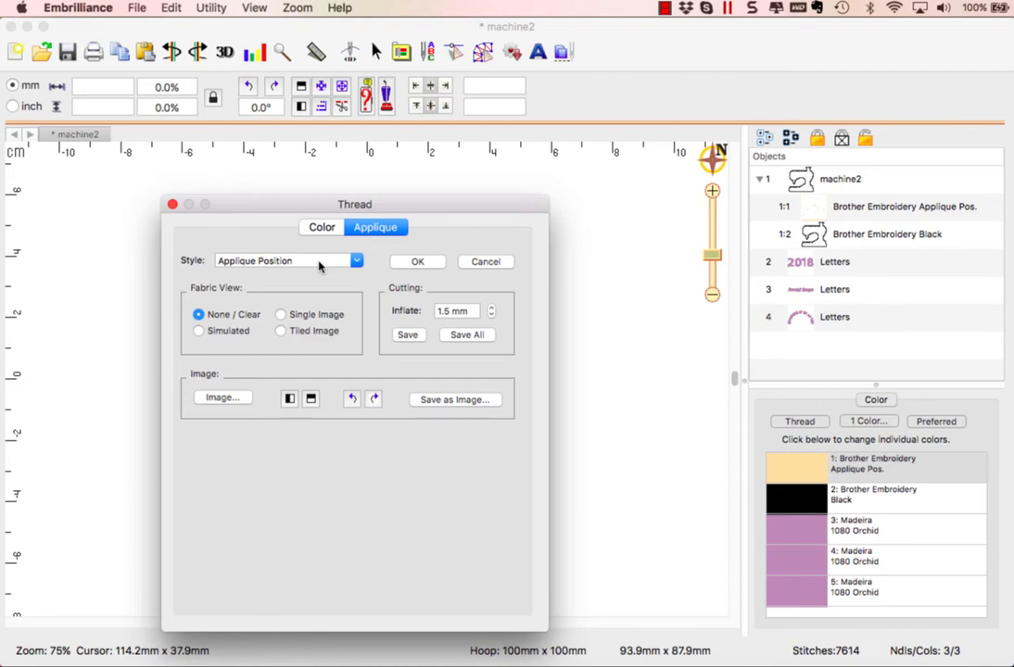
{"action": "mouse_move", "coordinate": [267, 232]}
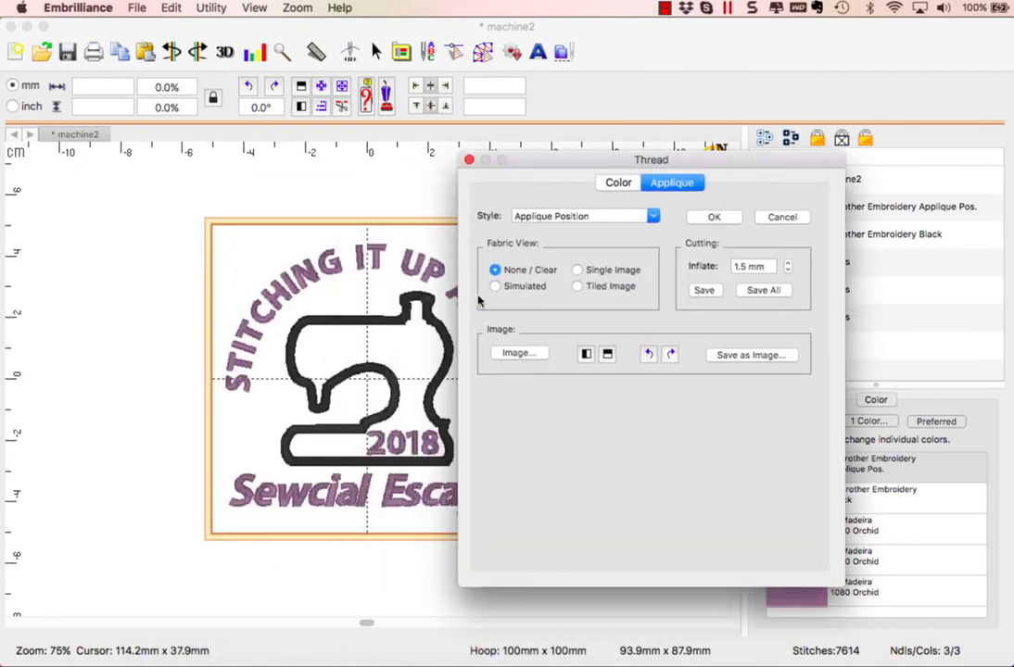
- Toggle simulated fabric view, set Inflate to 0 and start saving the cutting outline
{"action": "left_click", "coordinate": [495, 285]}
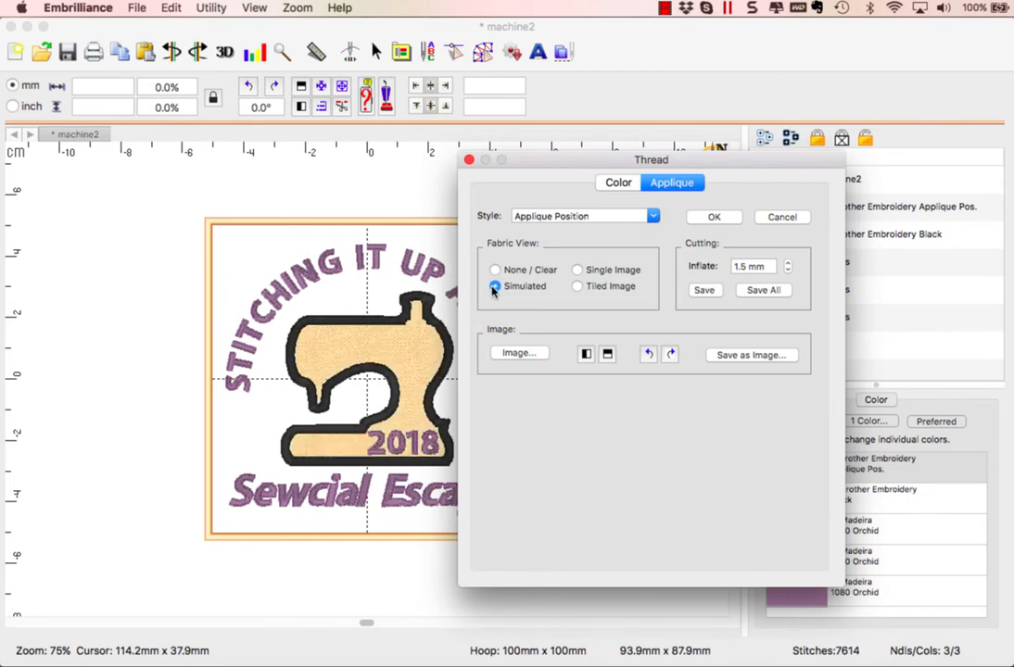
{"action": "left_click", "coordinate": [493, 285]}
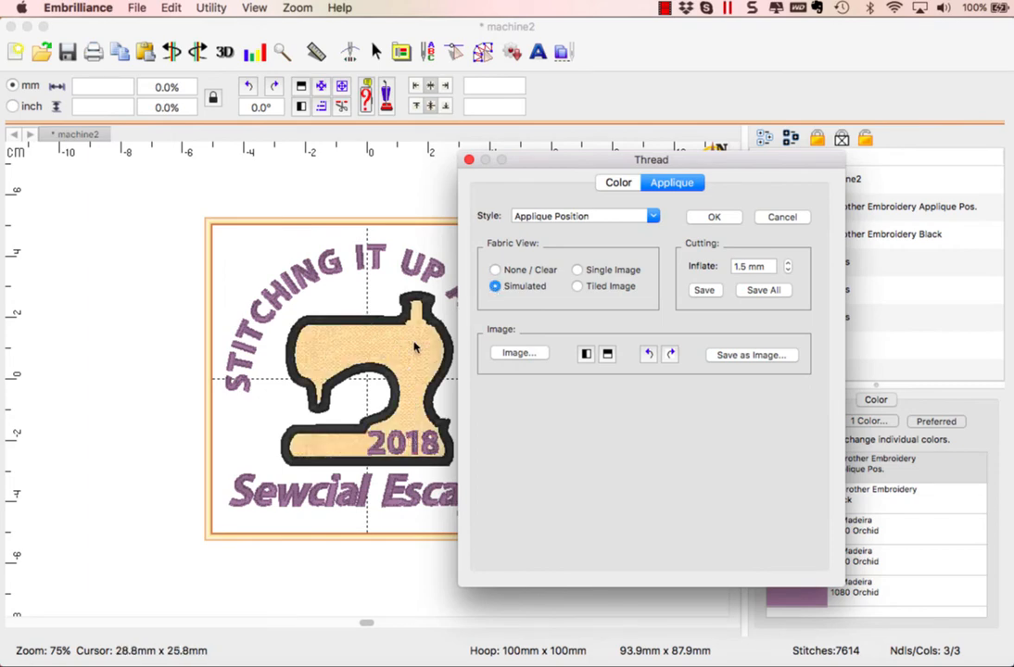
{"action": "left_click", "coordinate": [494, 271]}
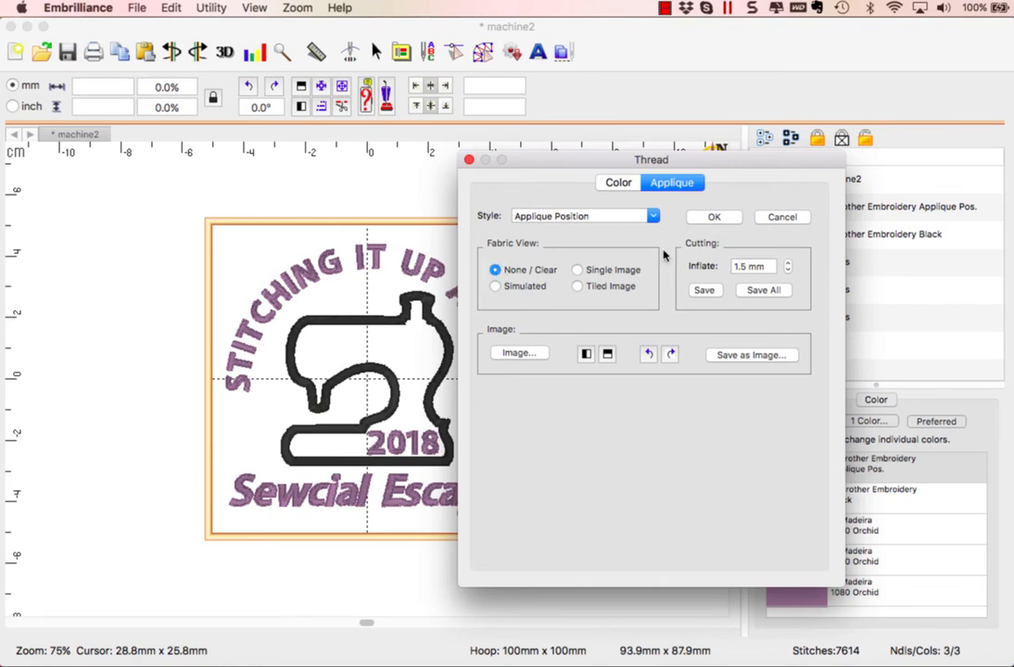
{"action": "mouse_move", "coordinate": [741, 280]}
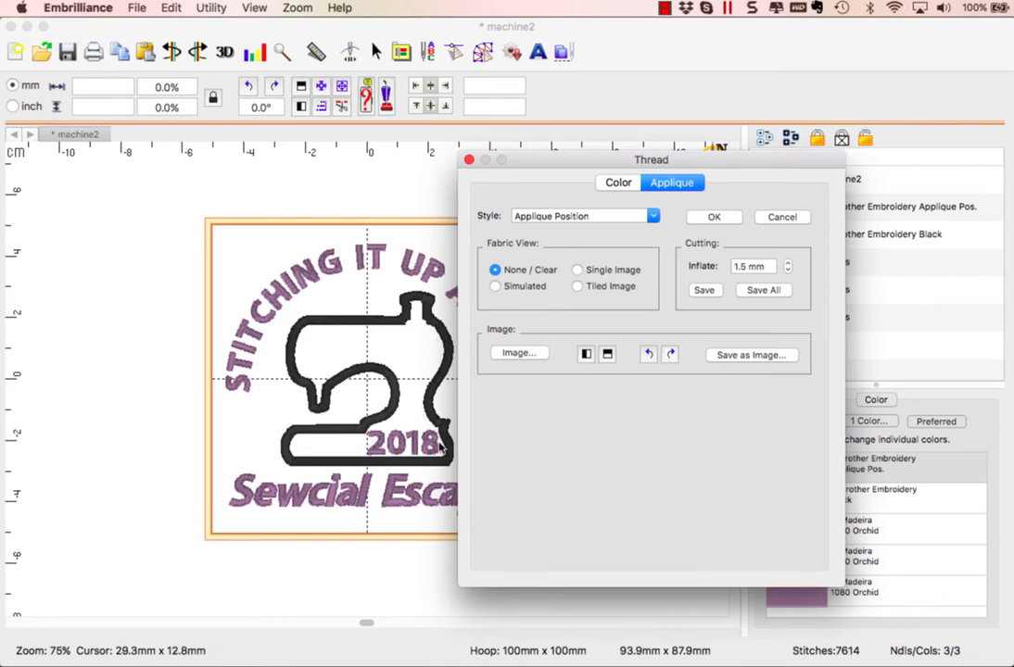
{"action": "mouse_move", "coordinate": [645, 349]}
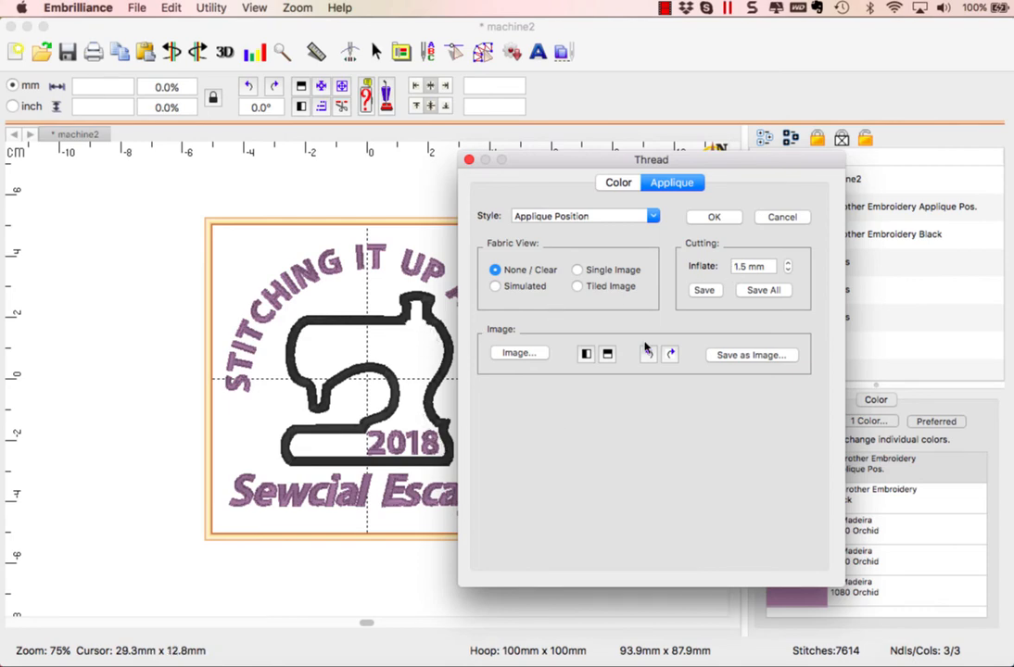
{"action": "left_click", "coordinate": [750, 267]}
{"action": "type", "text": "0"}
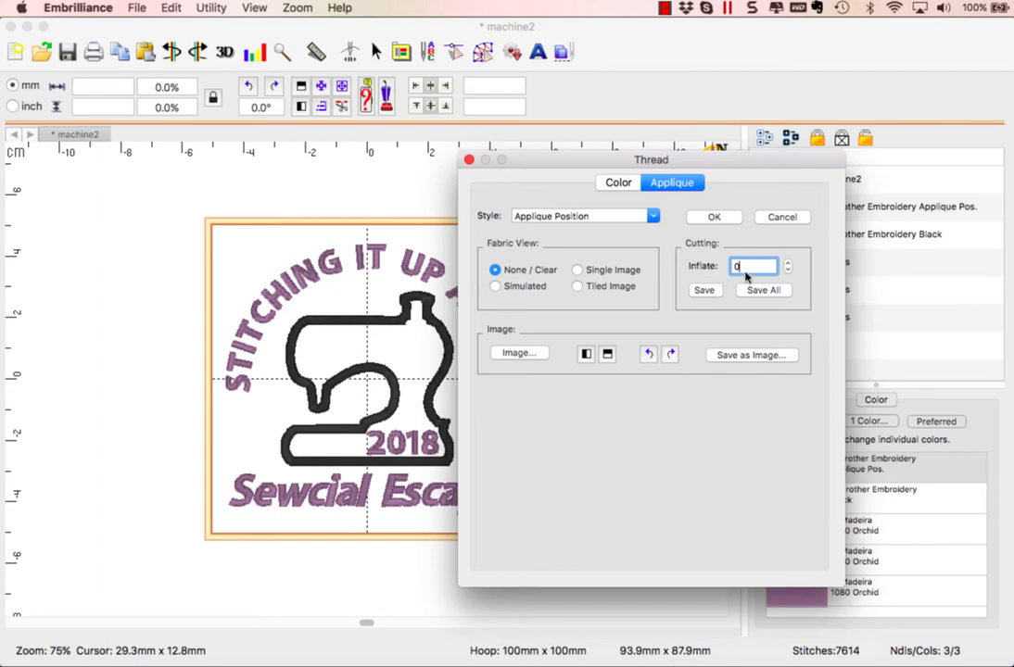
{"action": "left_click", "coordinate": [704, 289]}
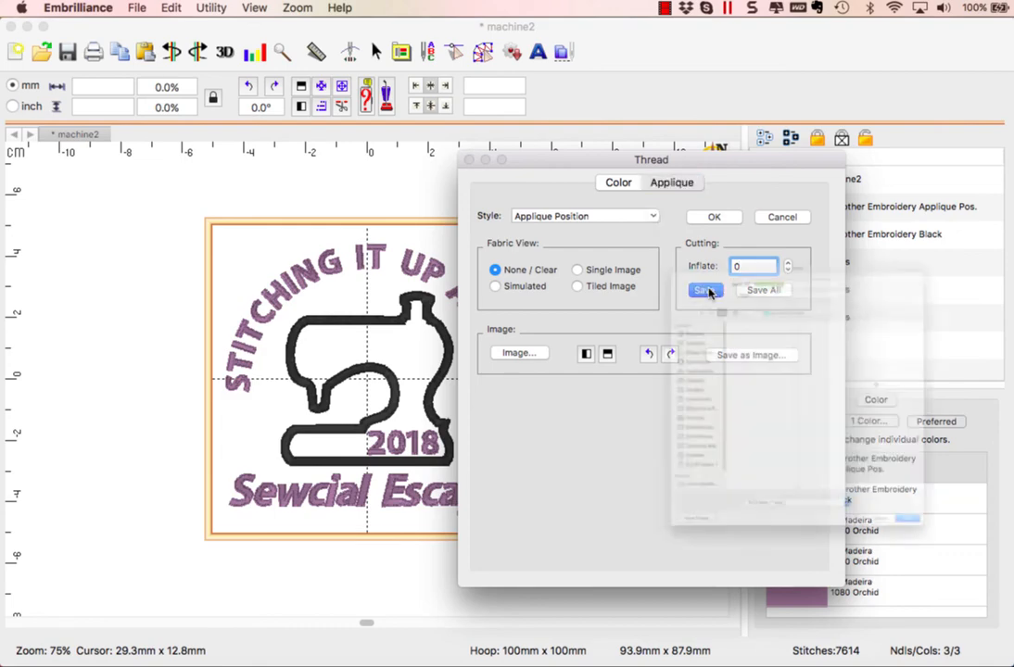
{"action": "left_click", "coordinate": [704, 290]}
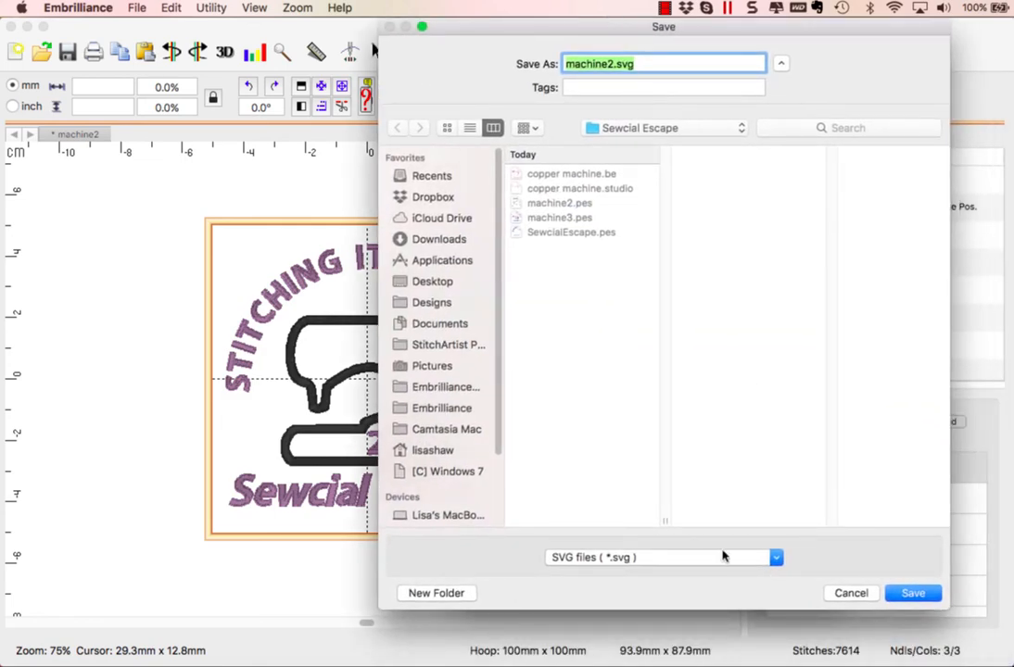
- Save the cut file as machine2.studio using the STUDIO files format
{"action": "left_click", "coordinate": [775, 556]}
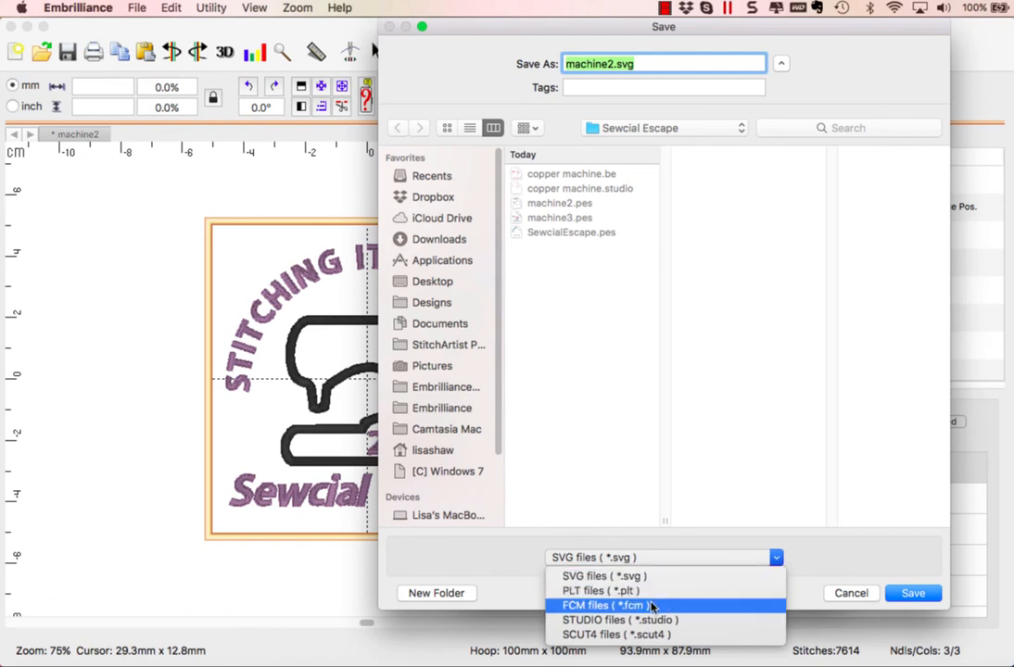
{"action": "mouse_move", "coordinate": [665, 606]}
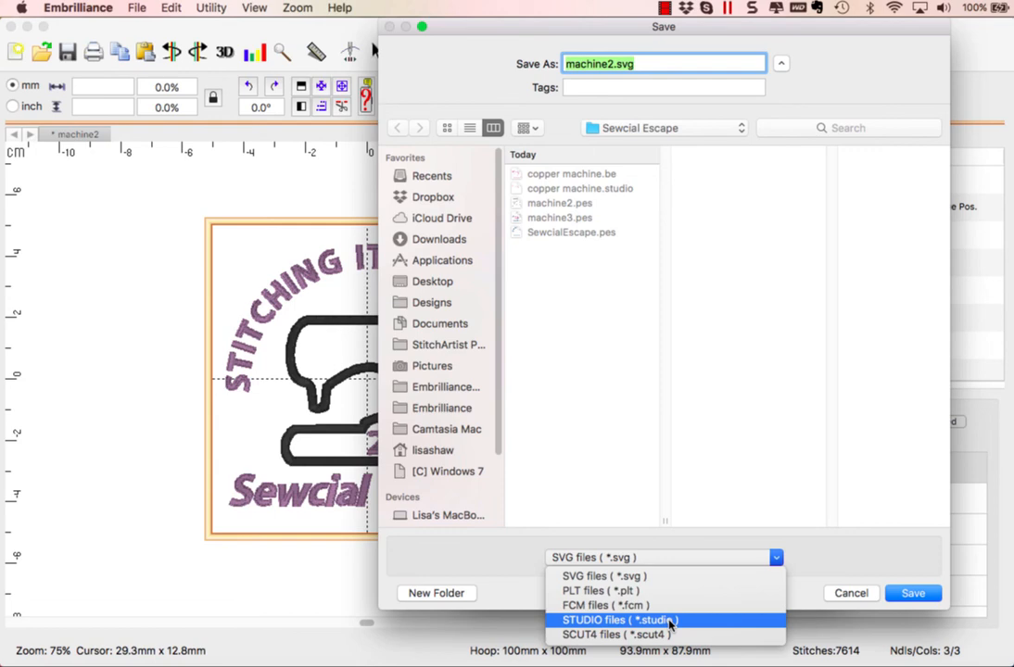
{"action": "left_click", "coordinate": [619, 619]}
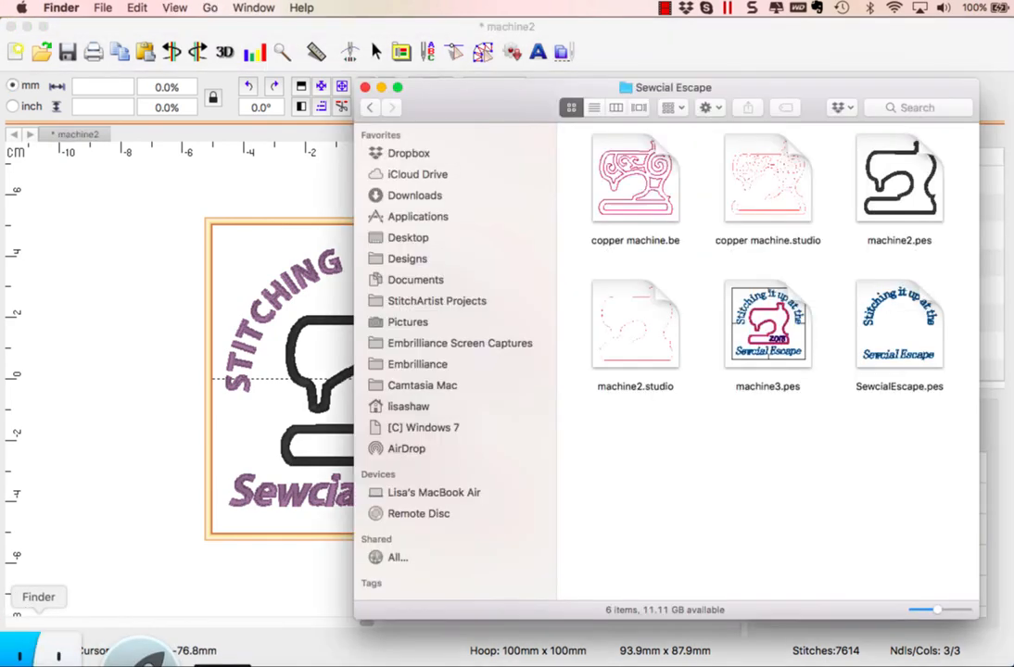
{"action": "mouse_move", "coordinate": [619, 352]}
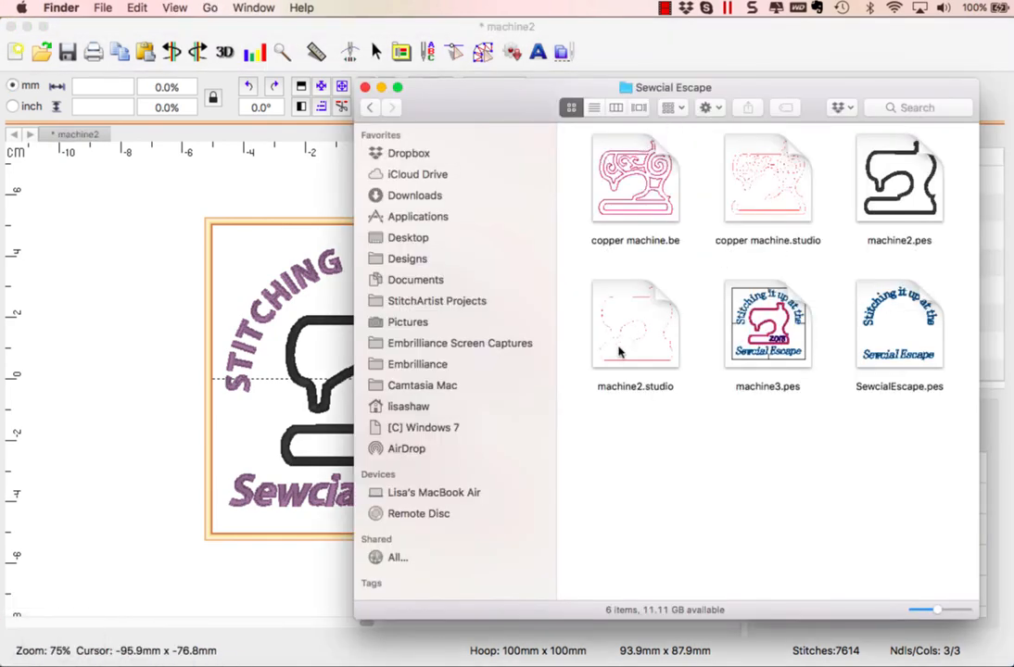
- Select the saved machine2.studio cut file in Finder's Sewcial Escape folder
{"action": "left_click", "coordinate": [635, 324]}
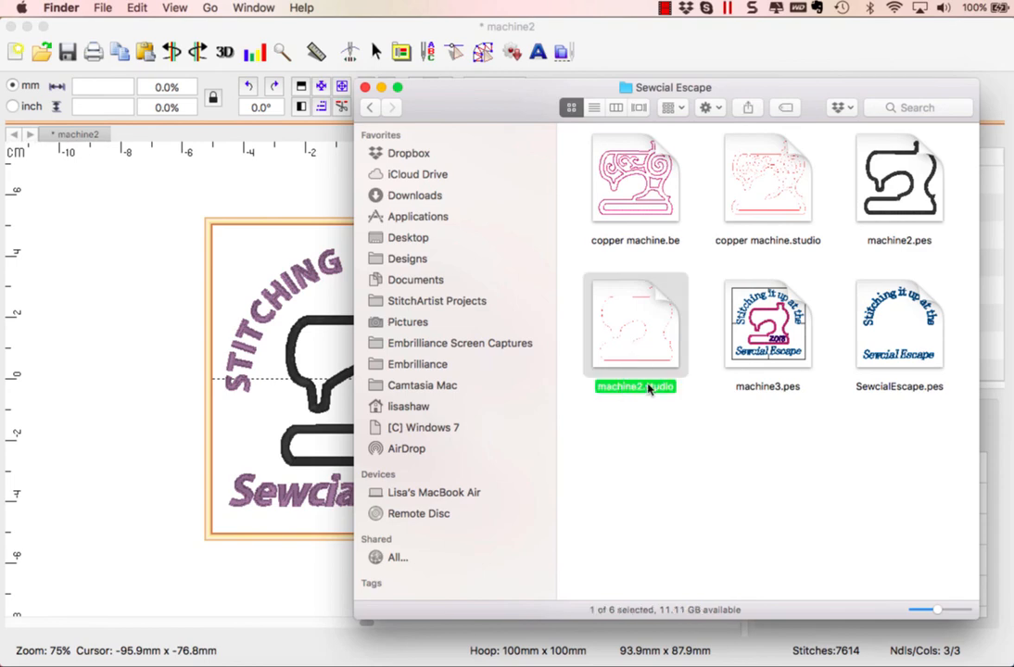
{"action": "mouse_move", "coordinate": [647, 393]}
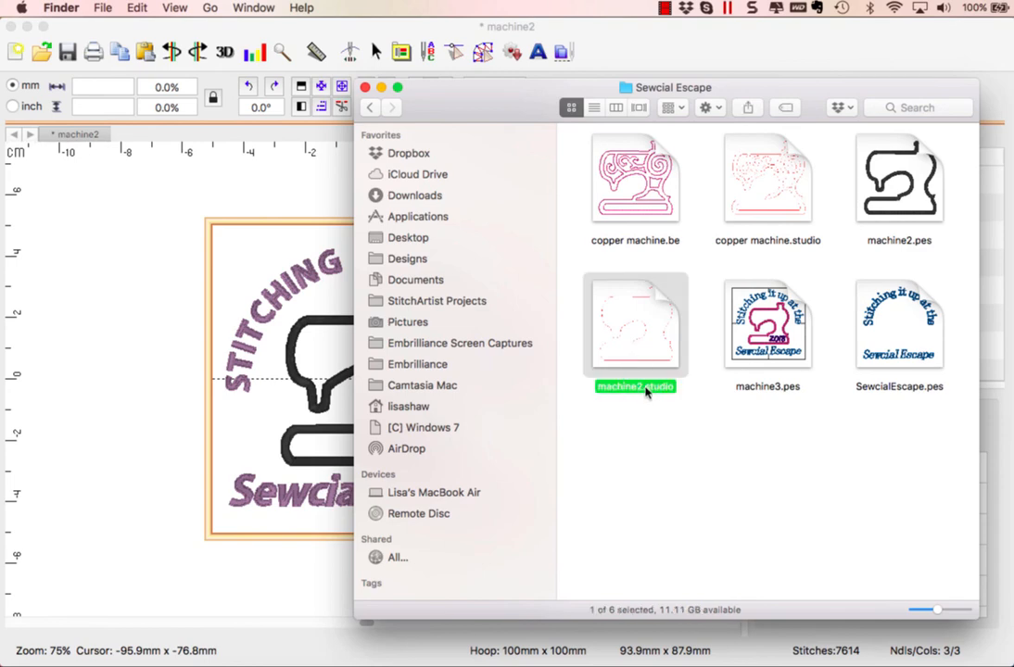
{"action": "mouse_move", "coordinate": [634, 374]}
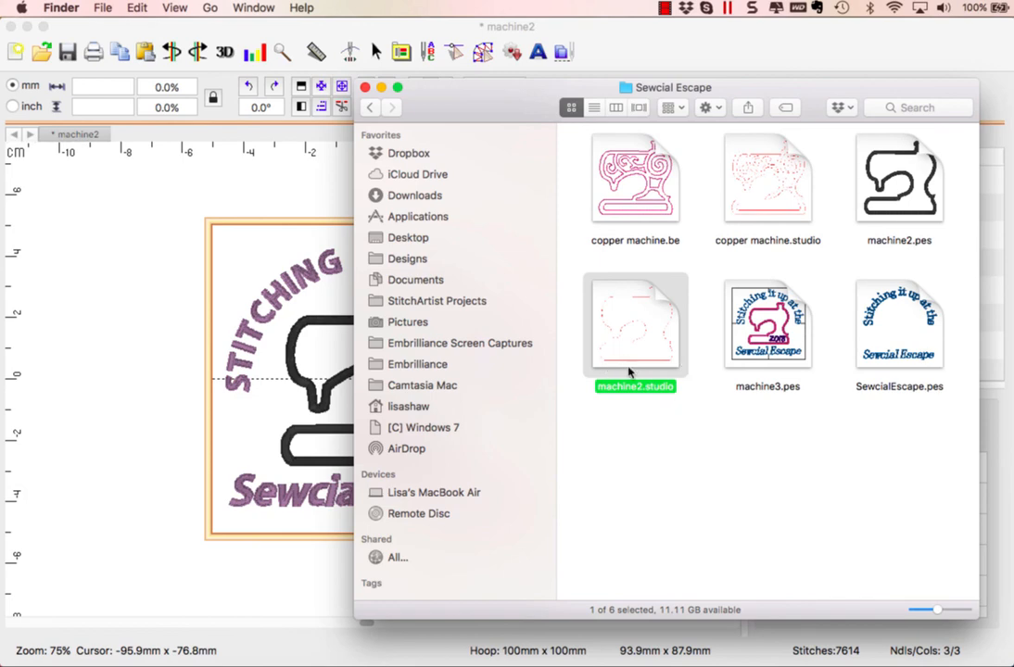
{"action": "mouse_move", "coordinate": [630, 375]}
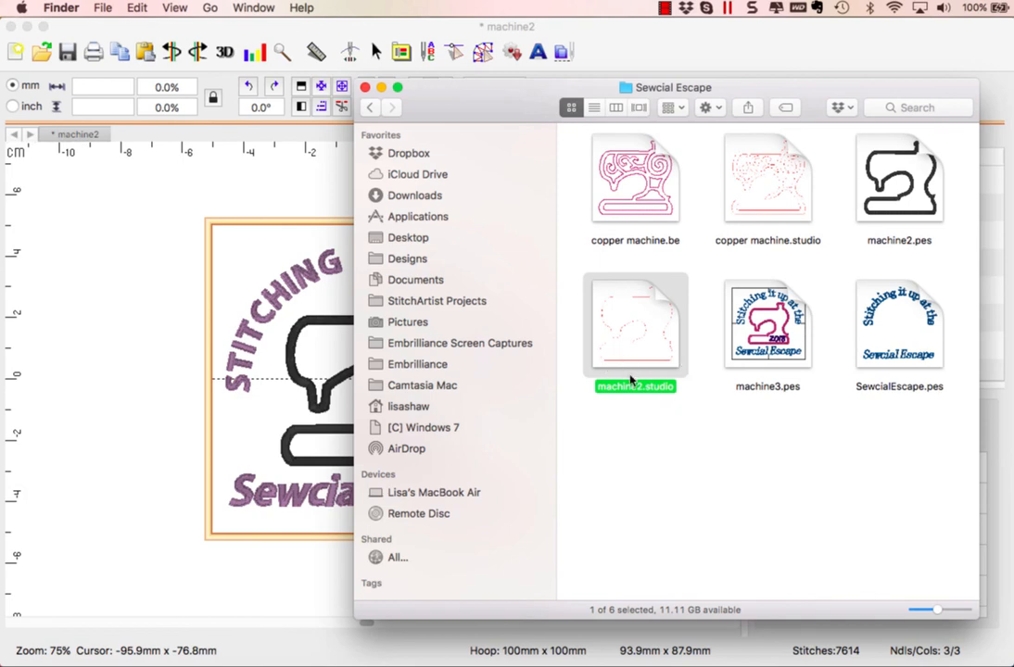